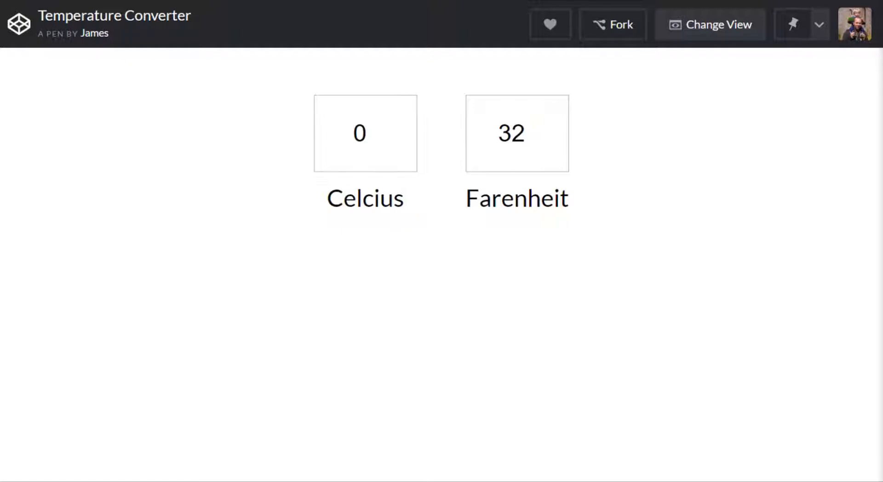
- Enter 20 in the demo's Celcius field and step it up to watch Farenheit convert, then start a New Pen
click(365, 132)
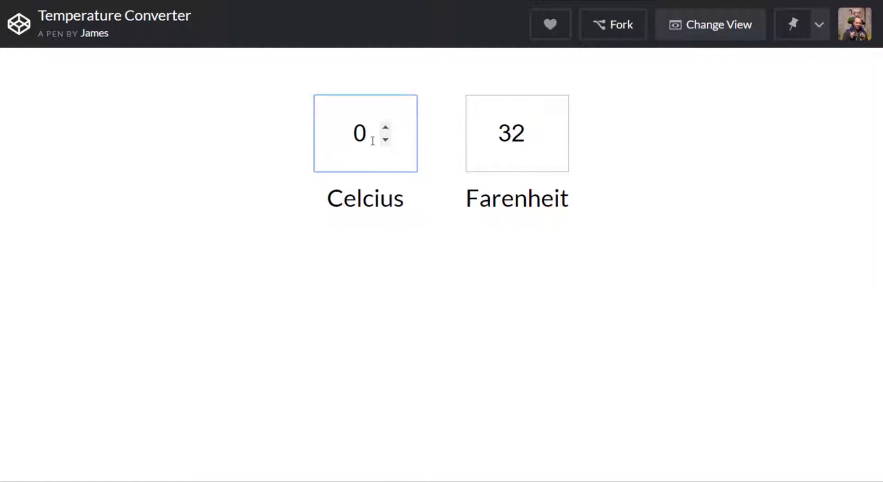
click(365, 133)
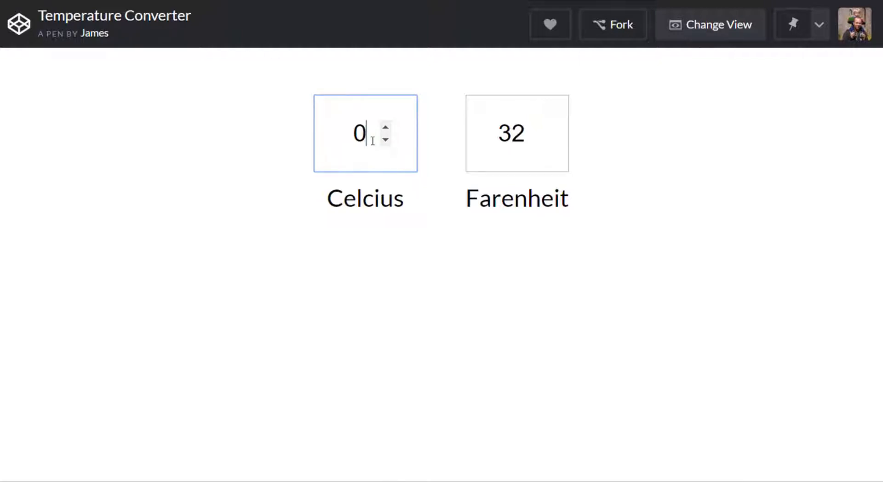
text(20)
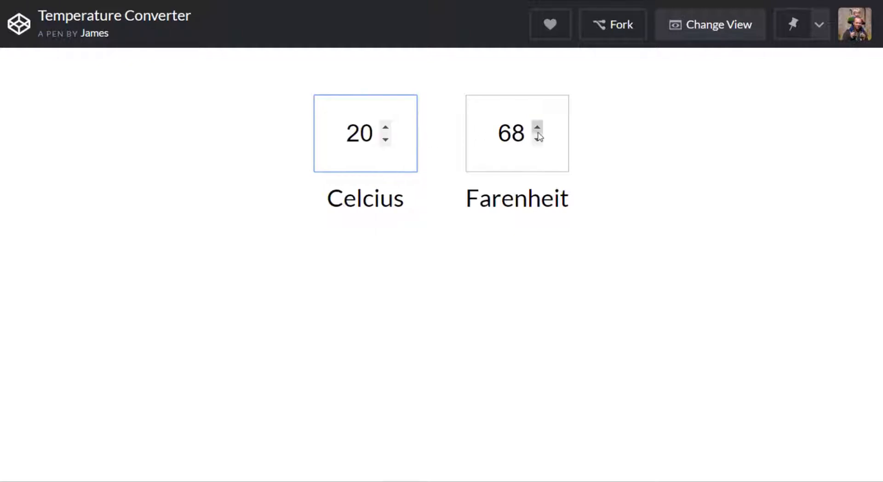
click(538, 140)
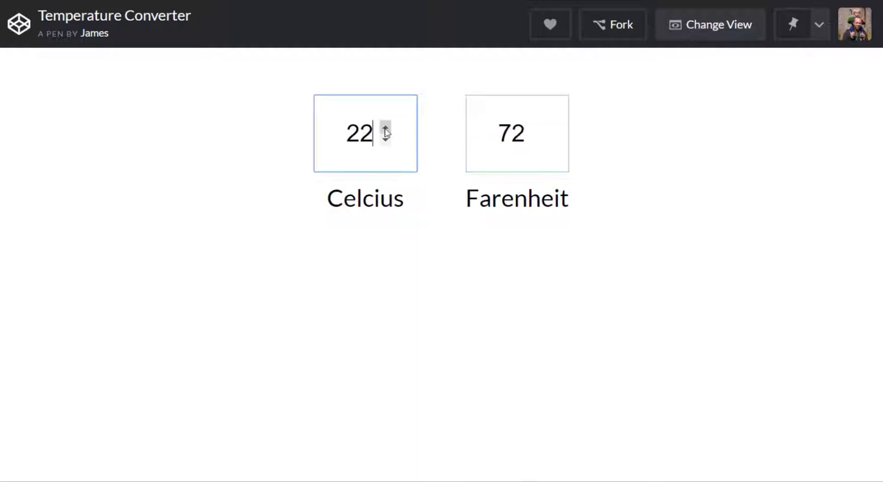
click(385, 126)
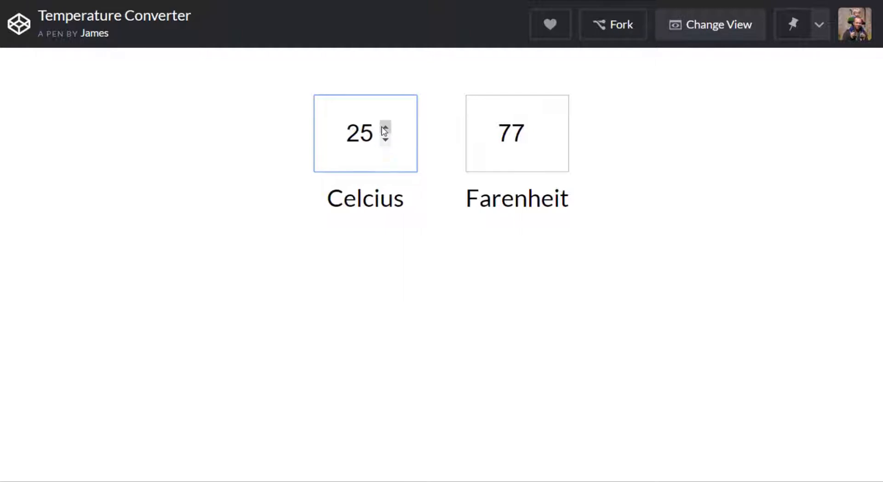
click(366, 134)
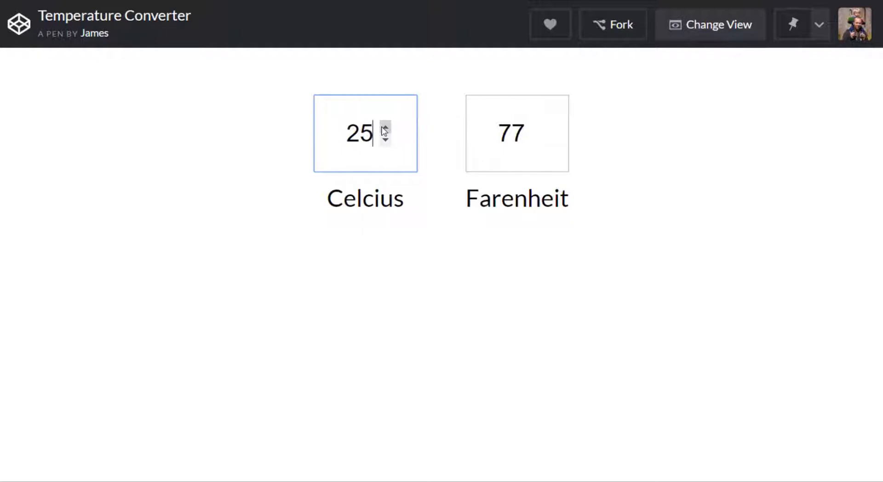
click(710, 24)
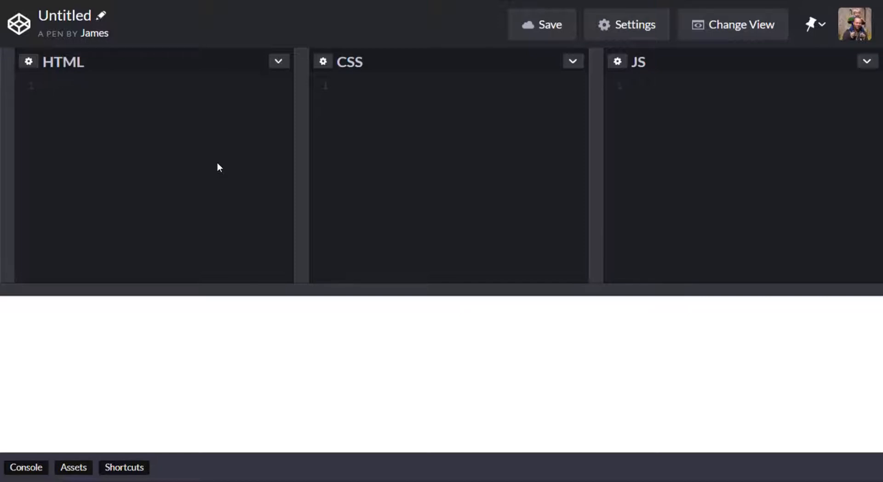
- Write a div#temperatures containing two div.input-field blocks using Emmet
click(67, 86)
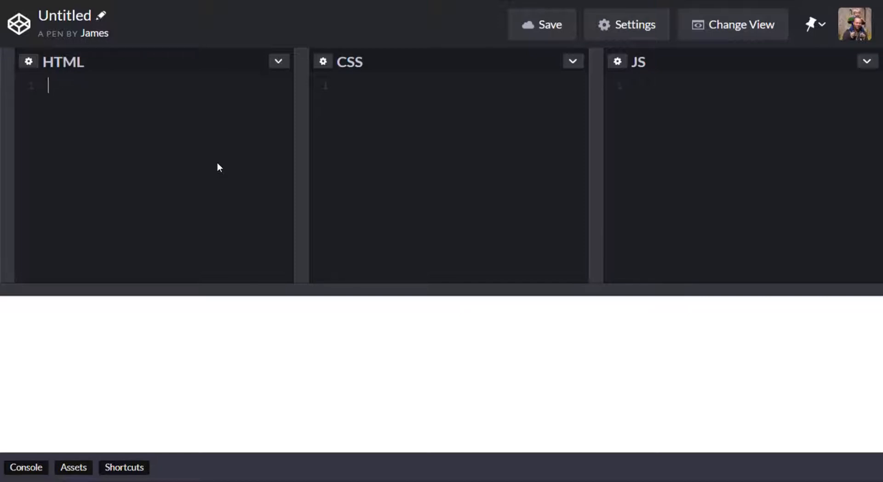
text(#yte)
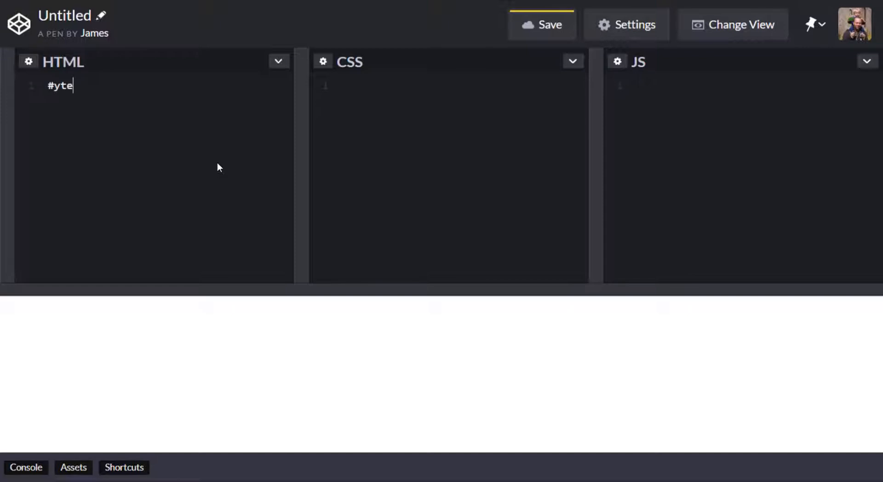
text(temperatures">)
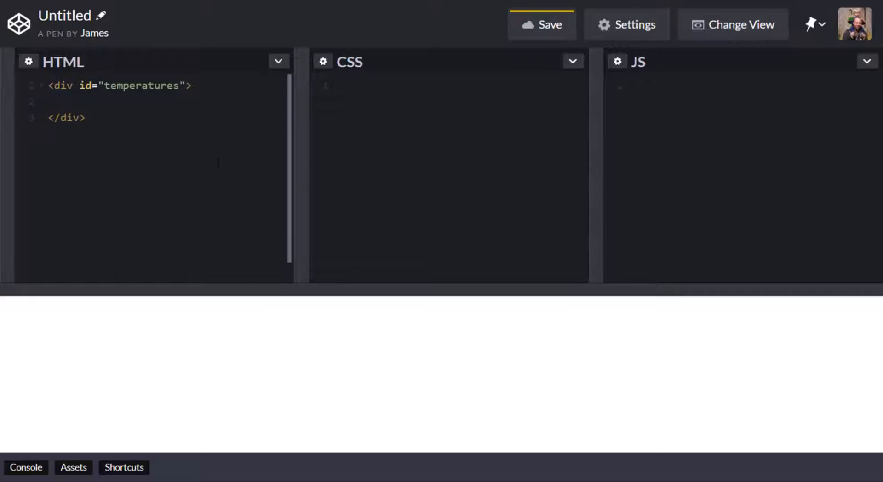
text(.inpuy)
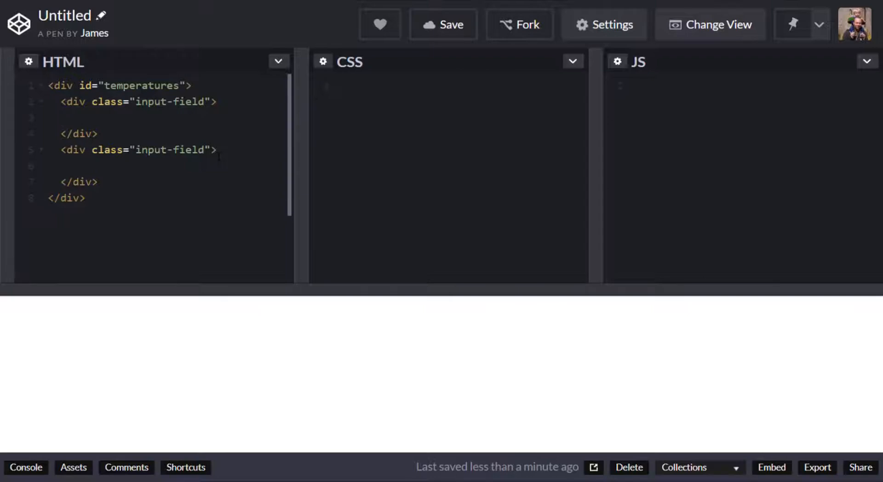
- Add a number input with id celcius and its label inside the first input-field div
click(72, 117)
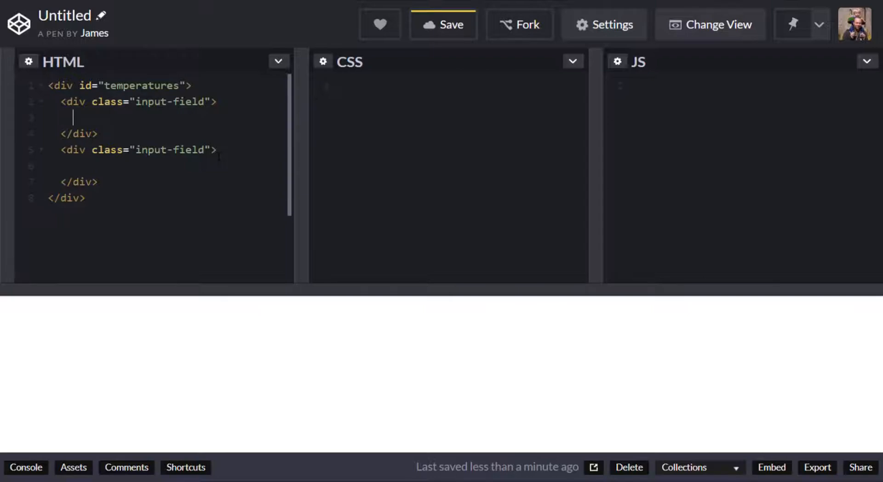
text(input type="text">)
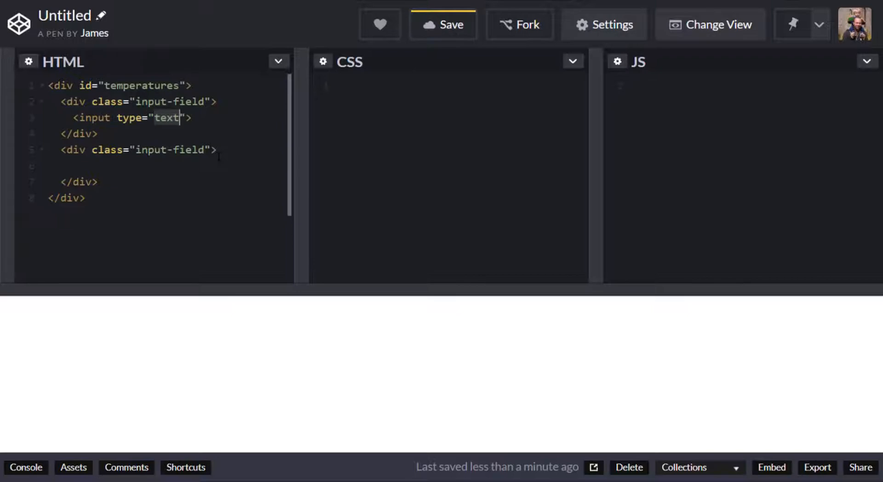
text(number)
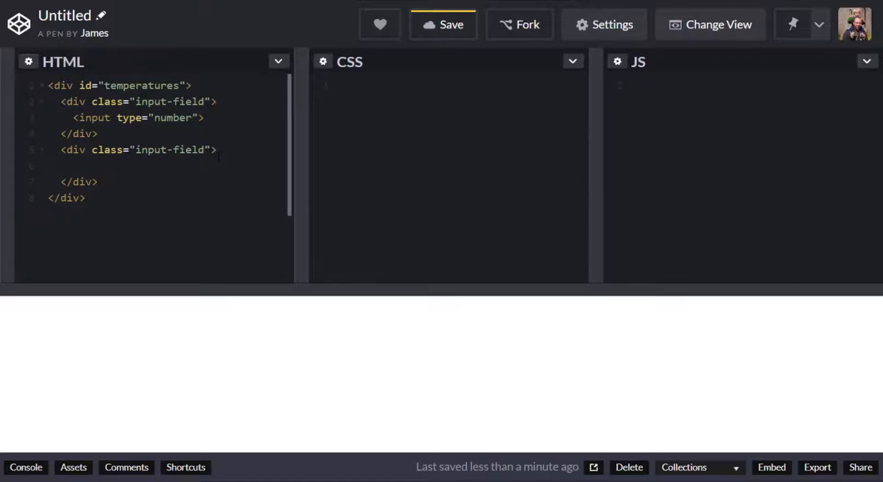
text(id="c)
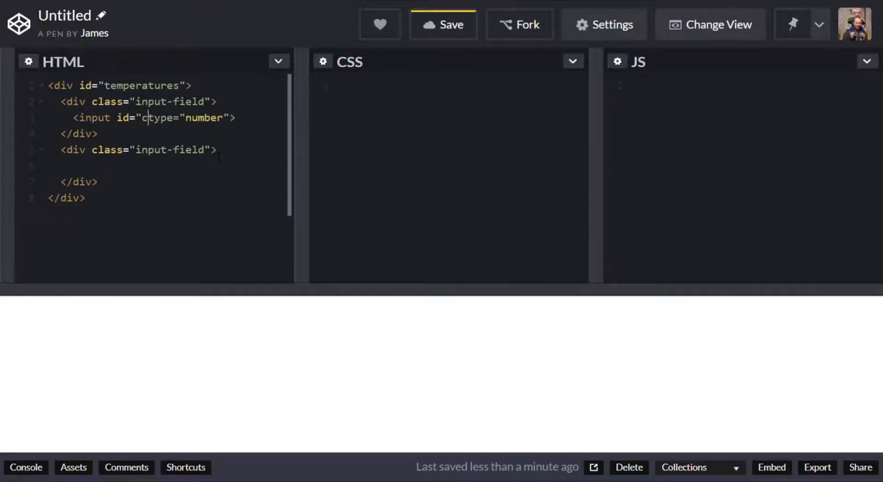
text(elcius)
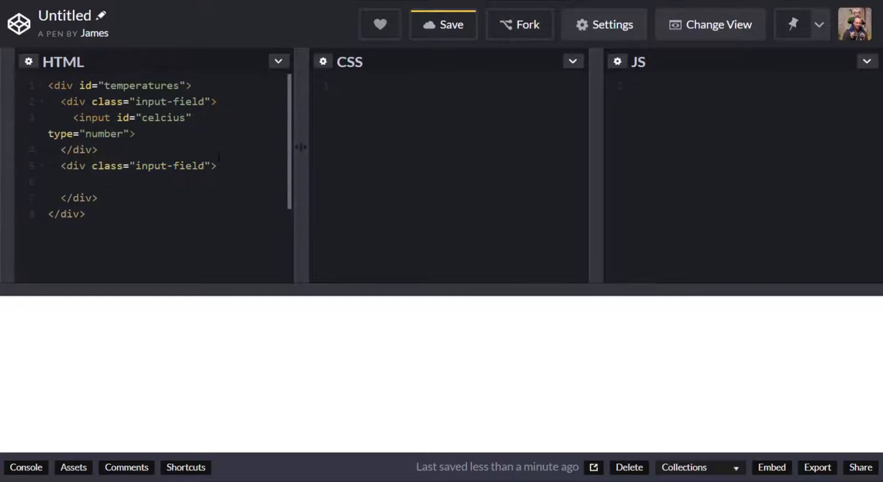
text(label for="celc"></label>)
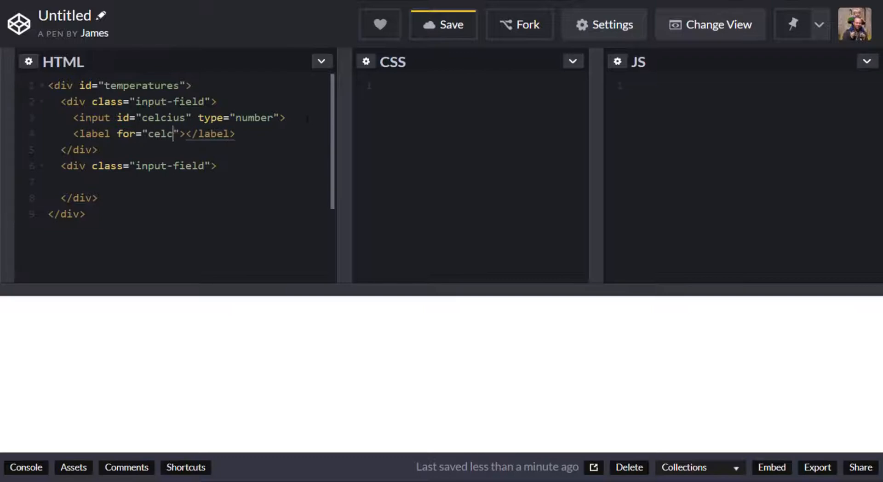
text(ius)
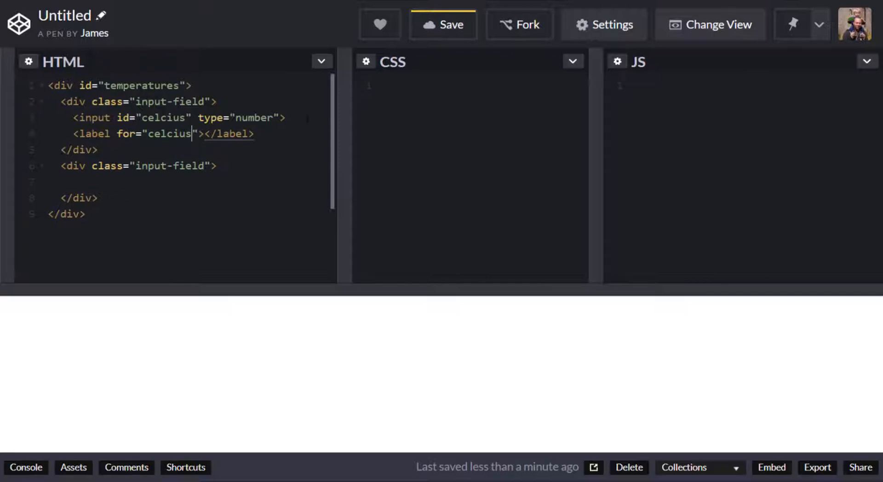
- Add a number input with id farenheit plus label, and set the label texts Celcius and Farenheit
text(input)
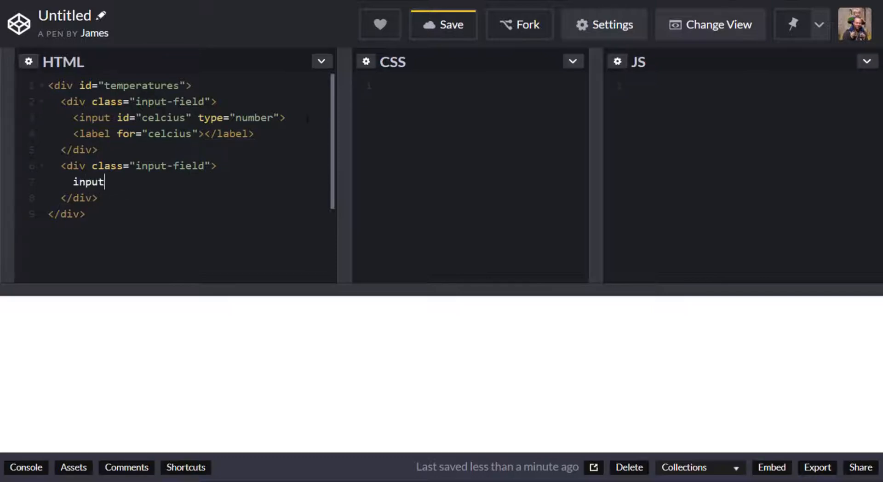
text(id="farenheit" type="number">)
text(<label for="farenheit"></label>)
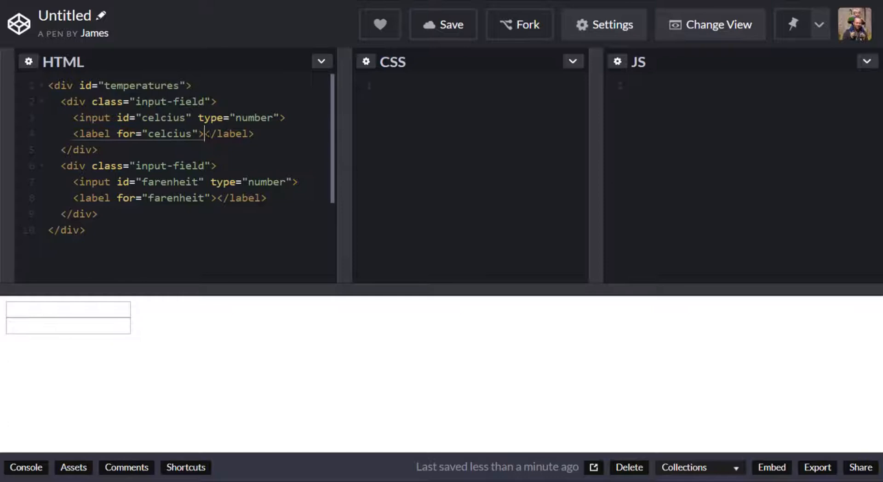
text(Celcius)
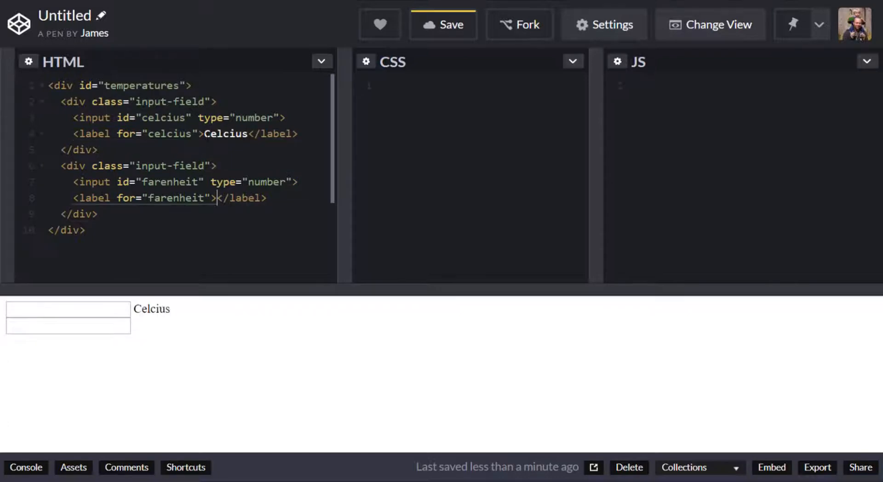
text(Farenheit)
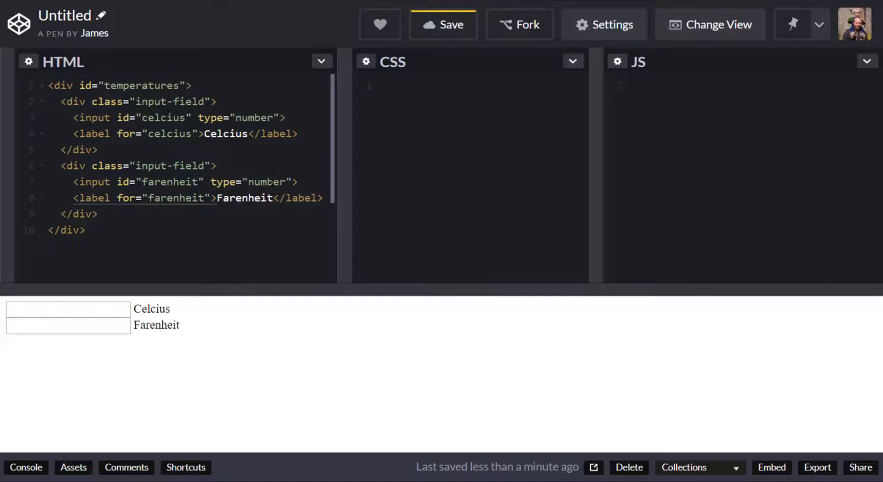
- Collapse the empty CSS editor to widen the HTML and JS panels
click(274, 198)
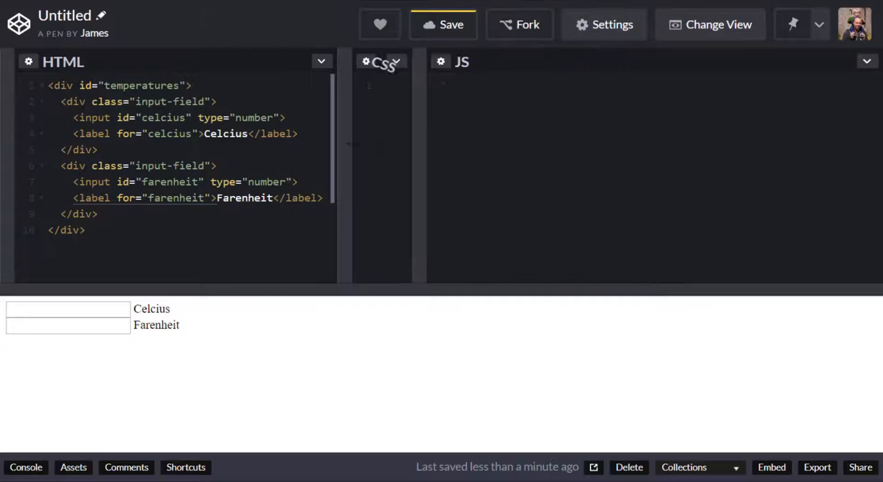
click(393, 62)
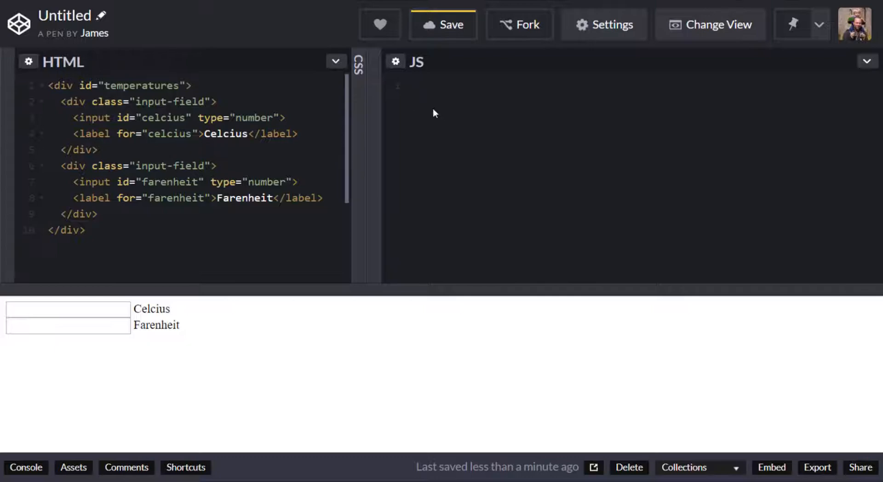
- Declare const celcius and farenheit via document.getElementById('celcius') and ('farenheit')
click(415, 86)
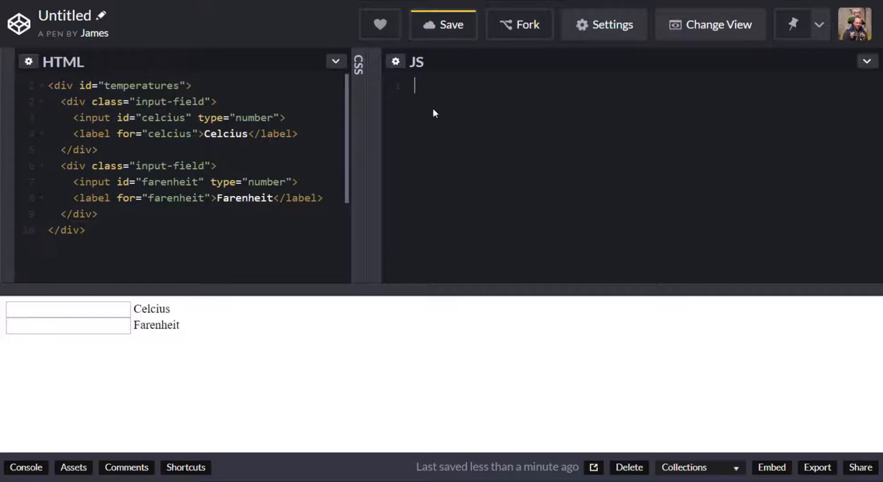
text(const farenheit = document.getE)
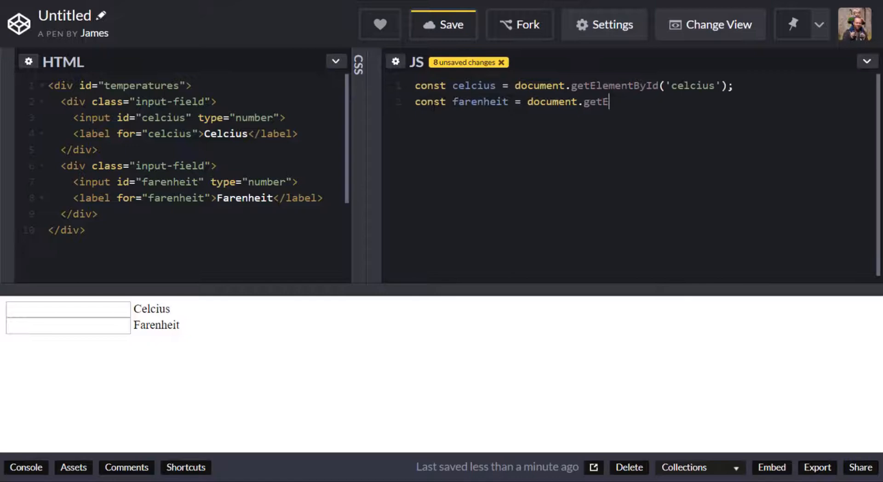
text(lementById('farenheit');)
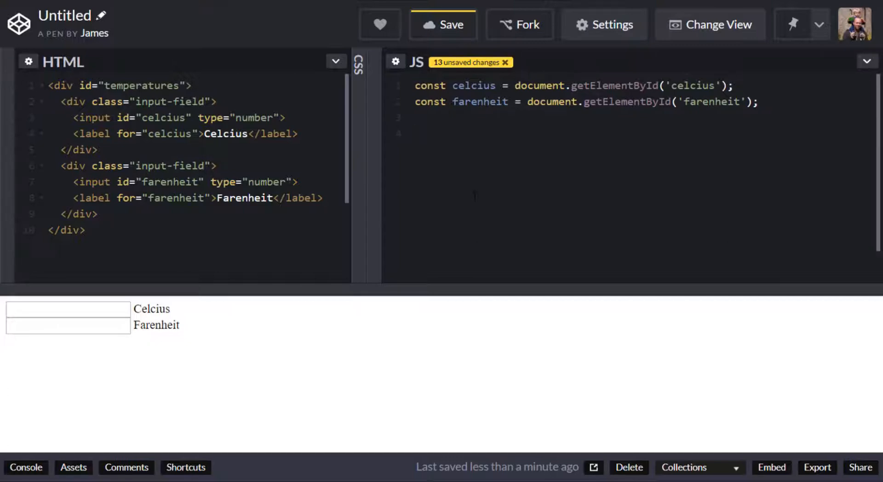
- Declare the arrow functions updateFarenheit = () => {} and an empty updateCelcius
text(c)
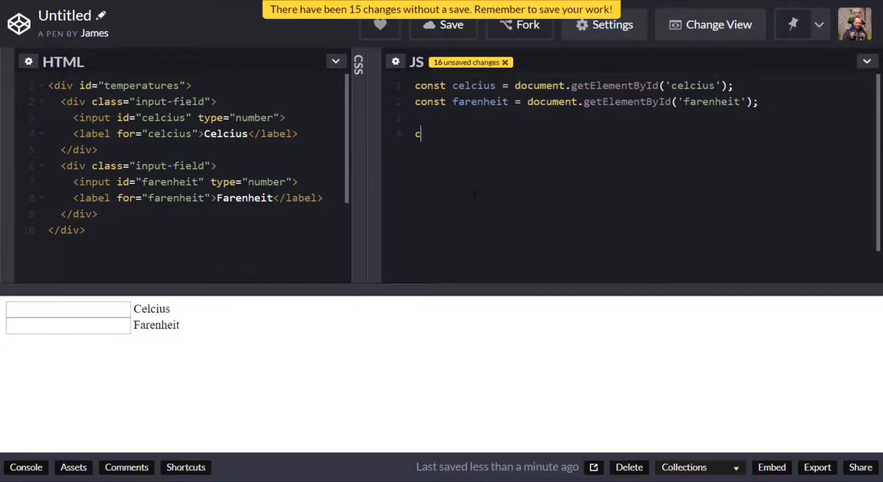
text(onst upda)
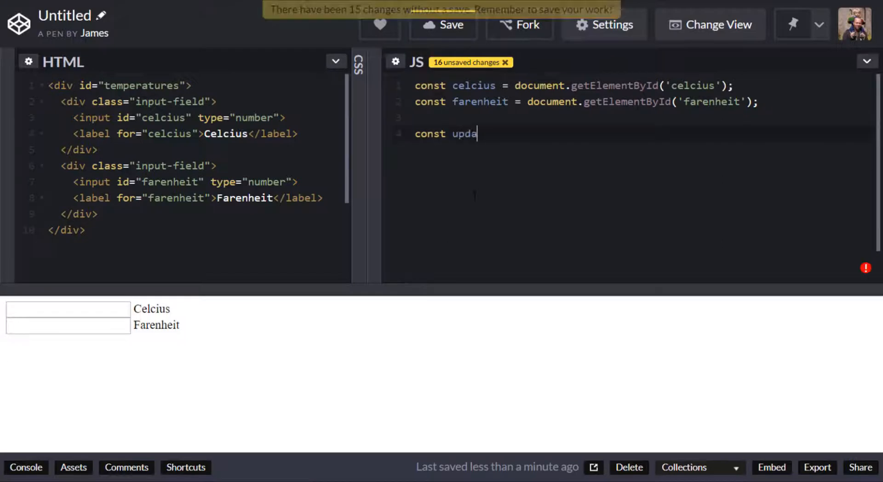
text(teFaren)
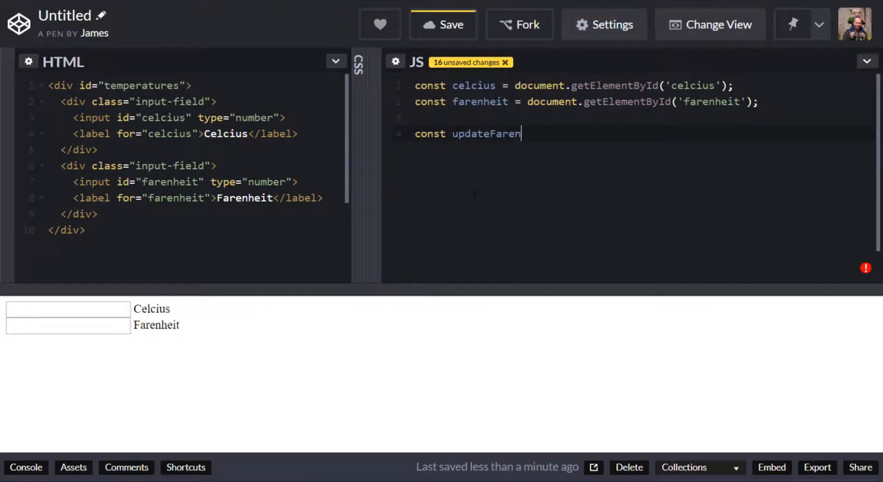
text(heit = () => {})
text(const updateCelcius = () => {)
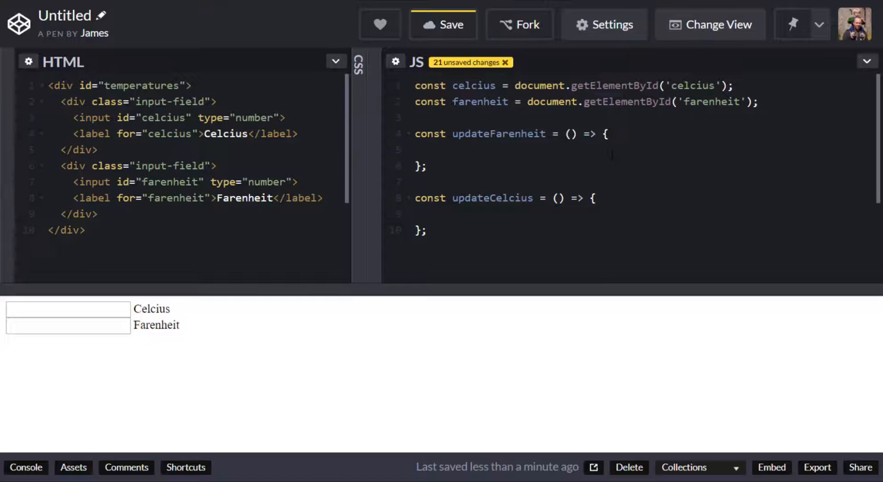
- Inside updateFarenheit, set farenheit.value = parseFloat(celcius.value * 9/5) + 32
click(430, 149)
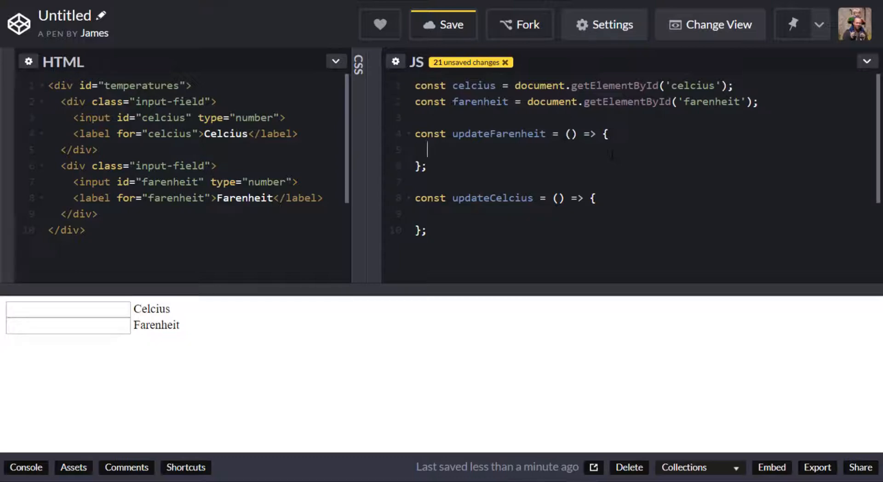
text(fare)
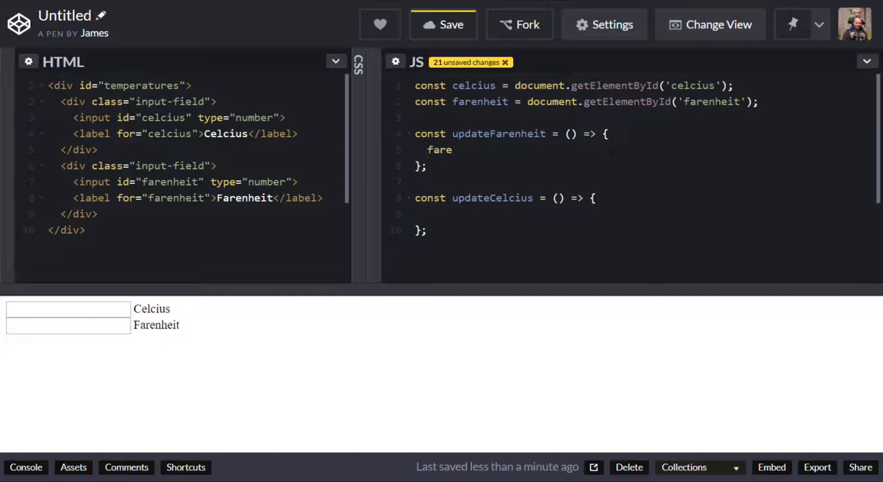
text(neh)
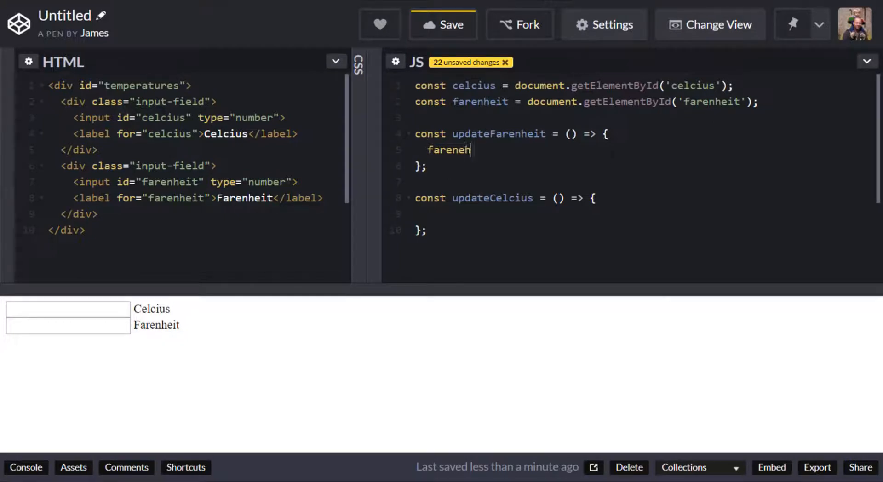
text(it.value =)
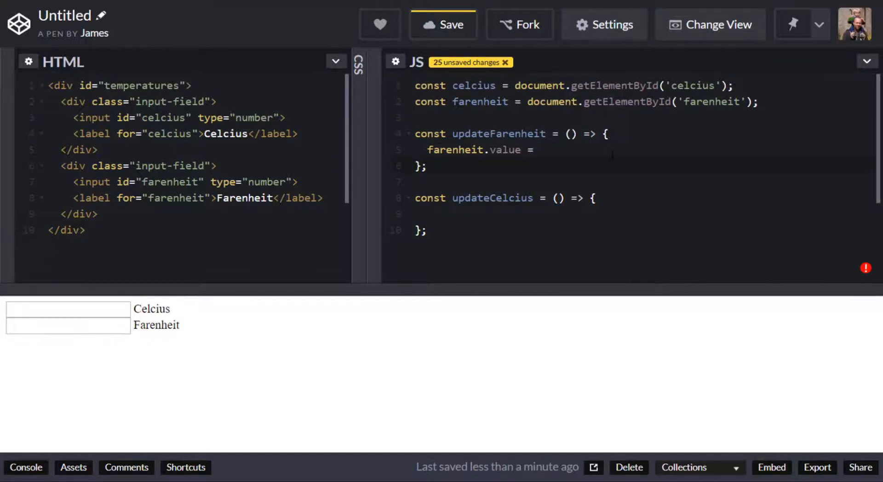
text(celci)
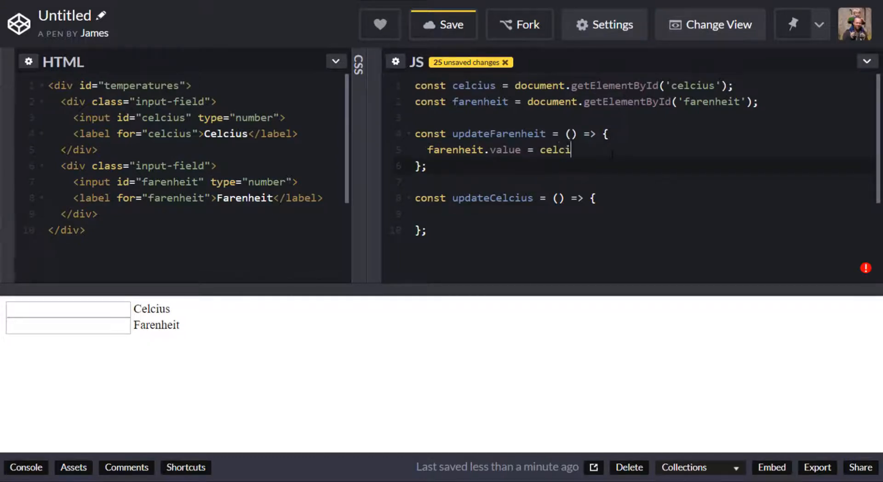
text(us.valu)
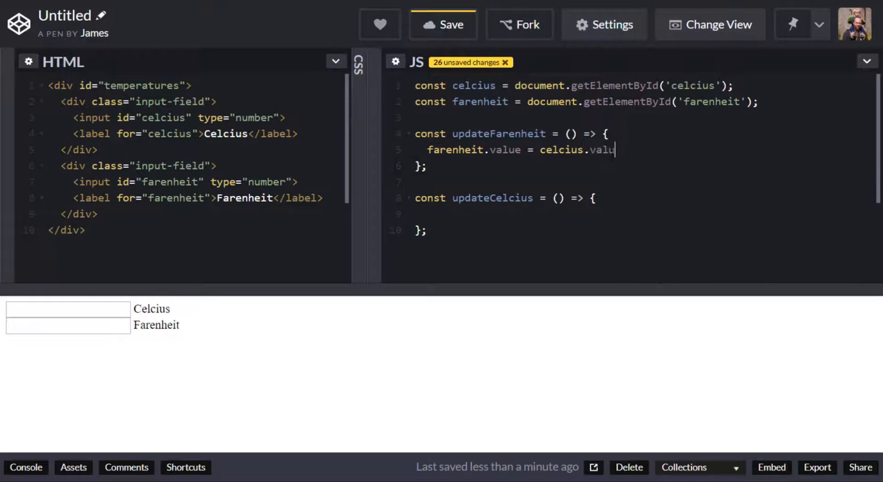
text(e)
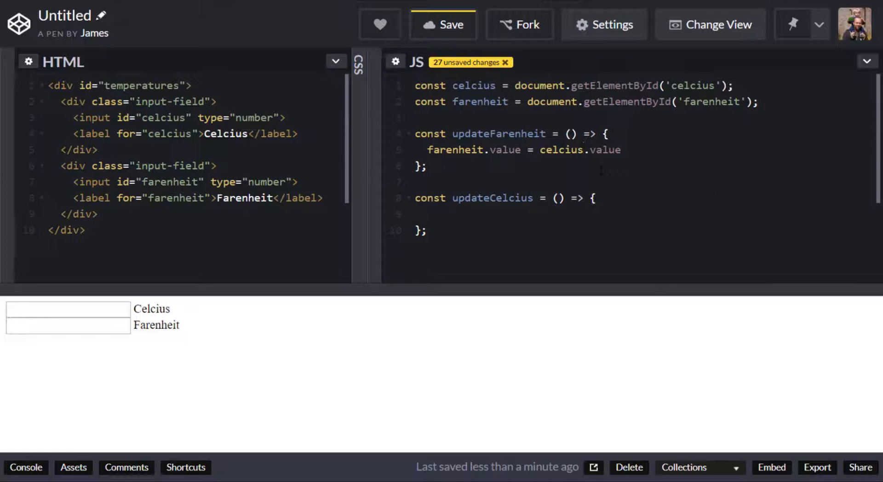
text(()
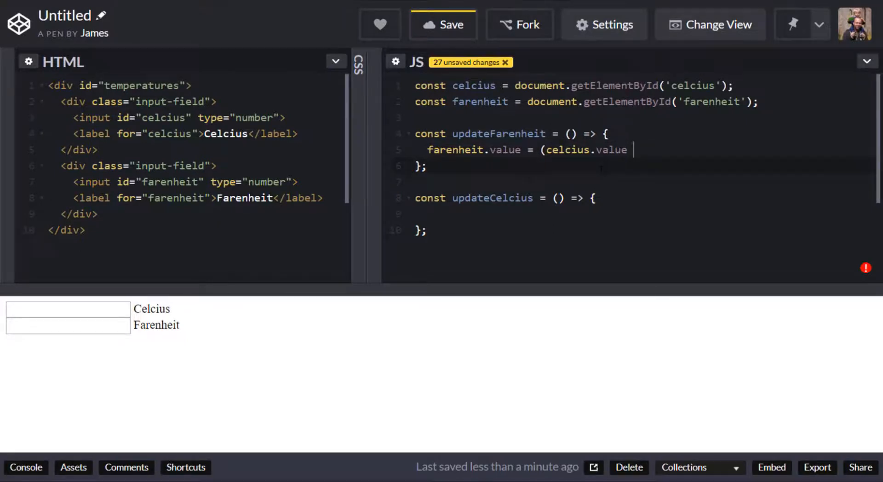
text(* 9)
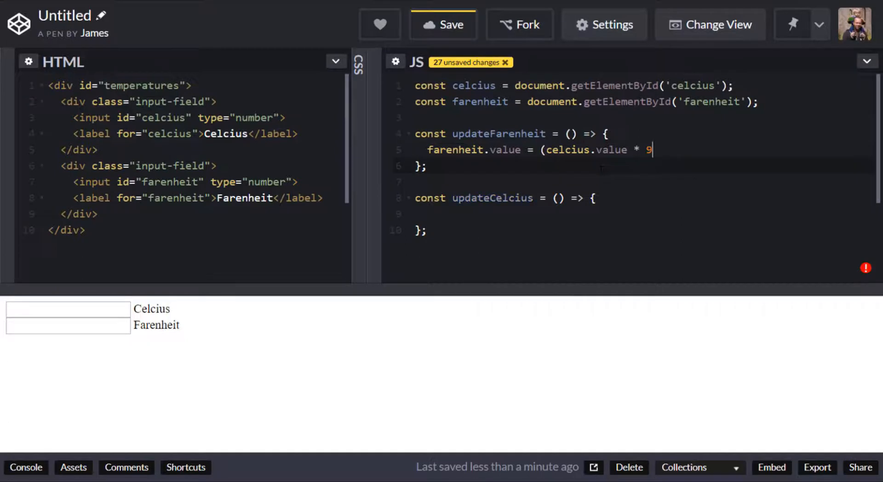
text(/5)
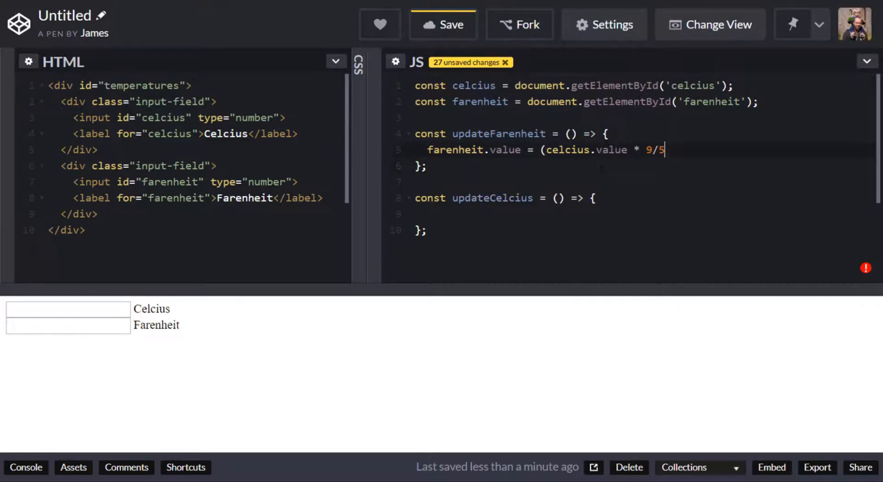
text() + 32;)
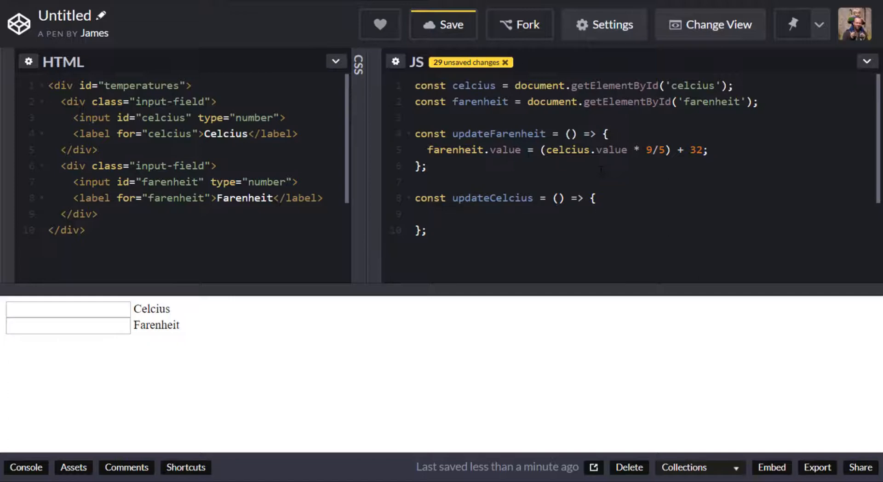
click(676, 150)
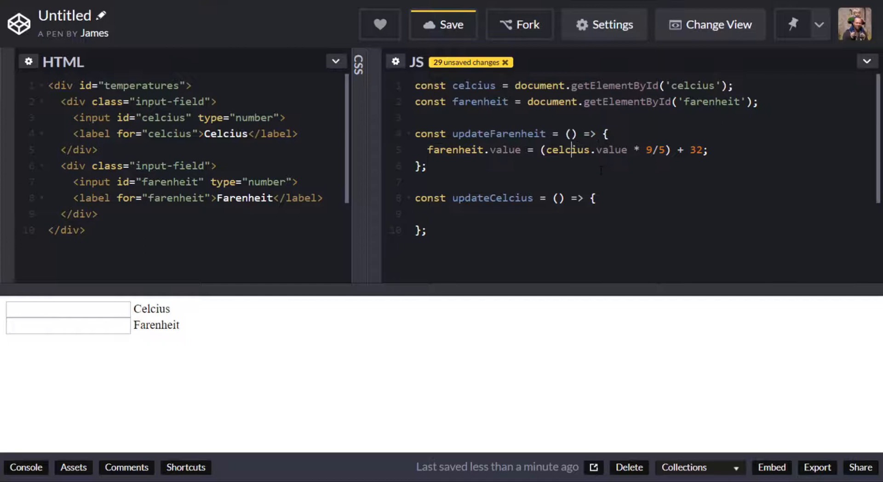
text(p)
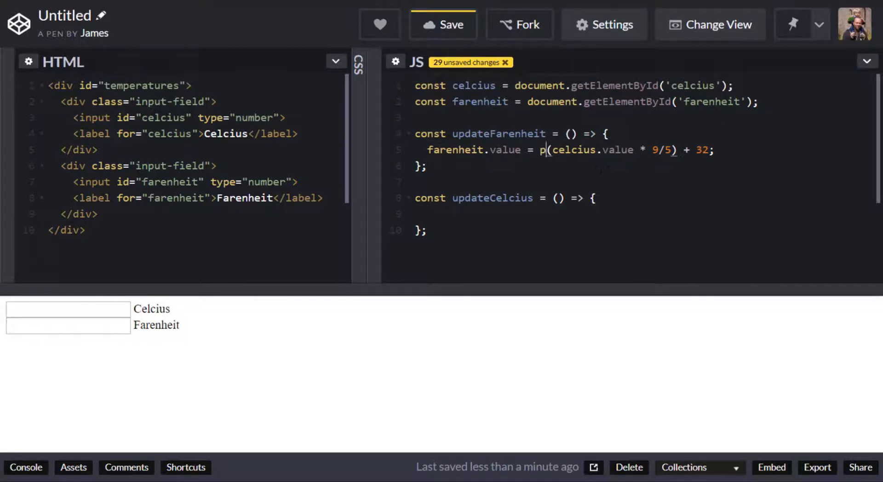
text(arseInt)
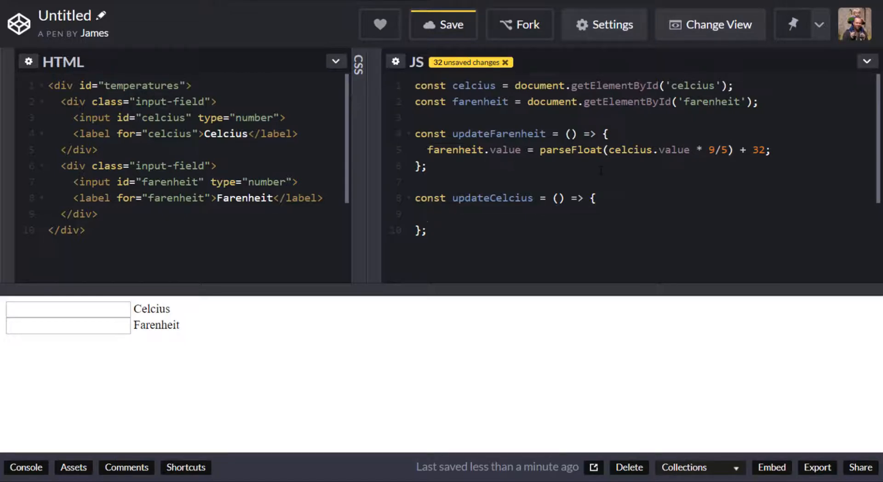
- Inside updateCelcius, set celcius.value = (farenheit.value - 32) * 5/9
text(celc)
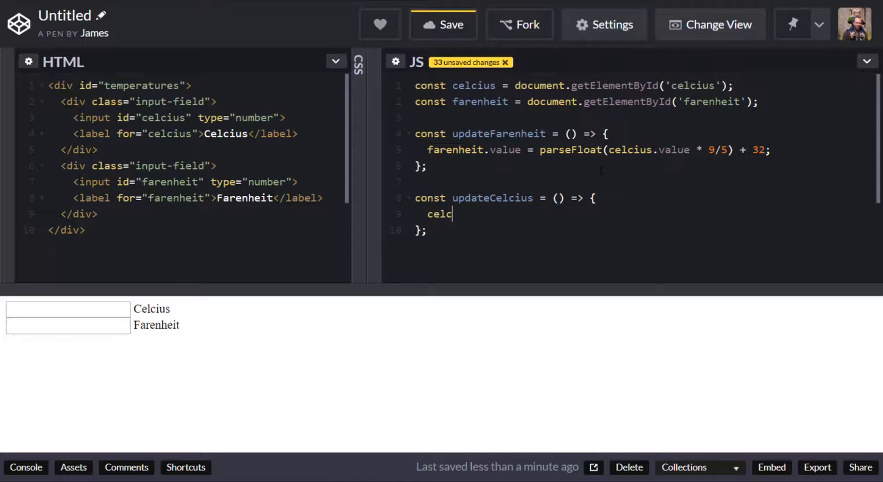
text(ius)
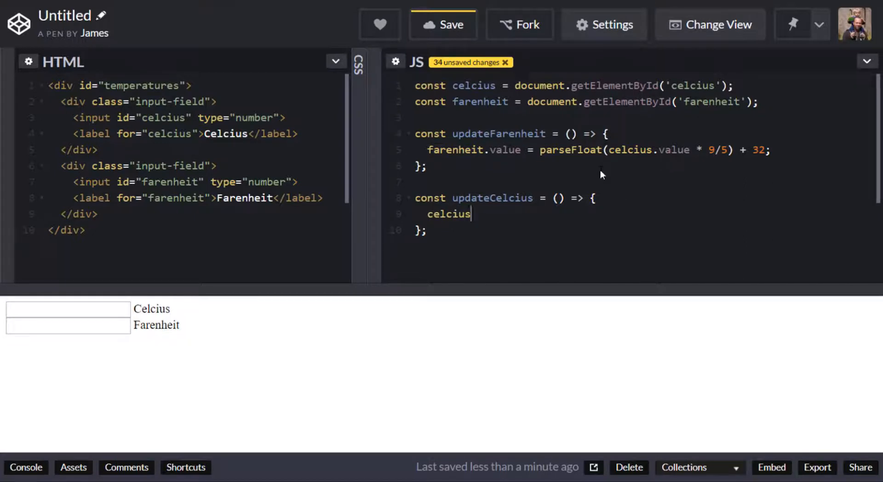
text(.value =)
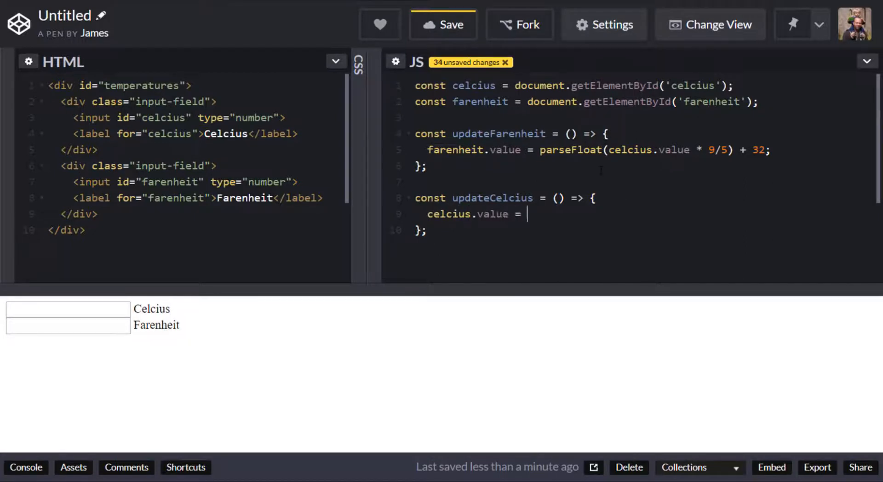
text(fate)
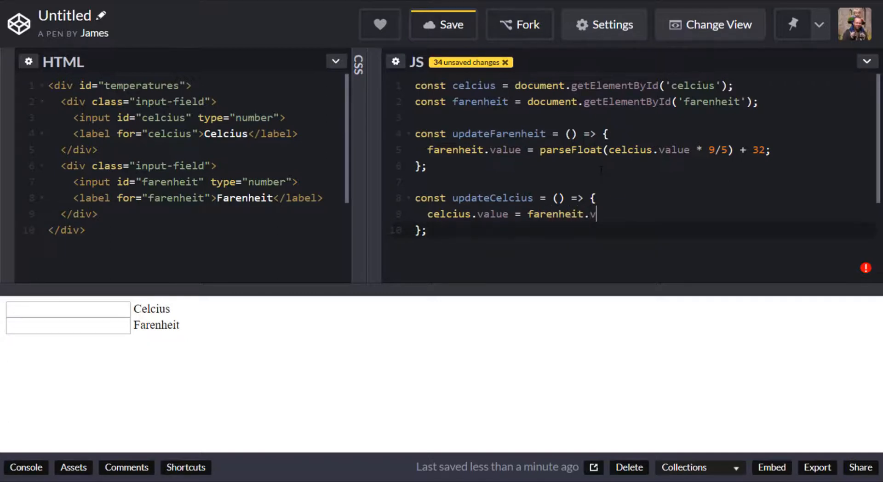
text(alue)
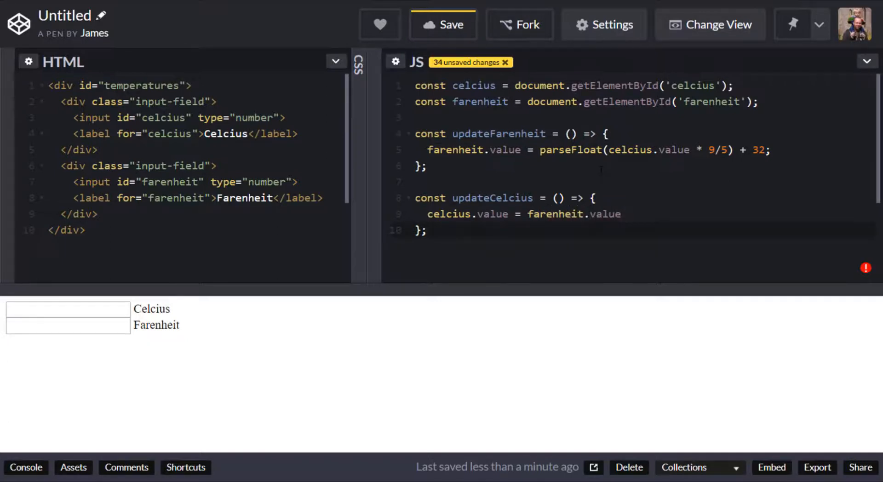
text(- 32)
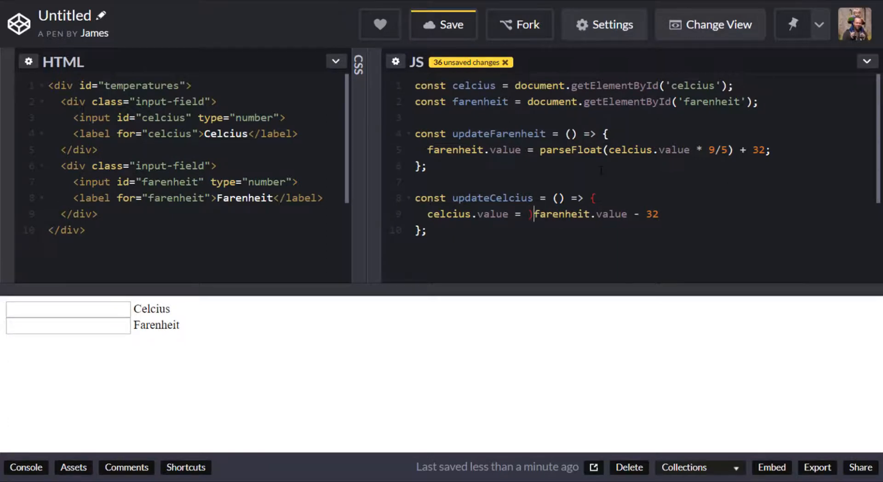
text(()
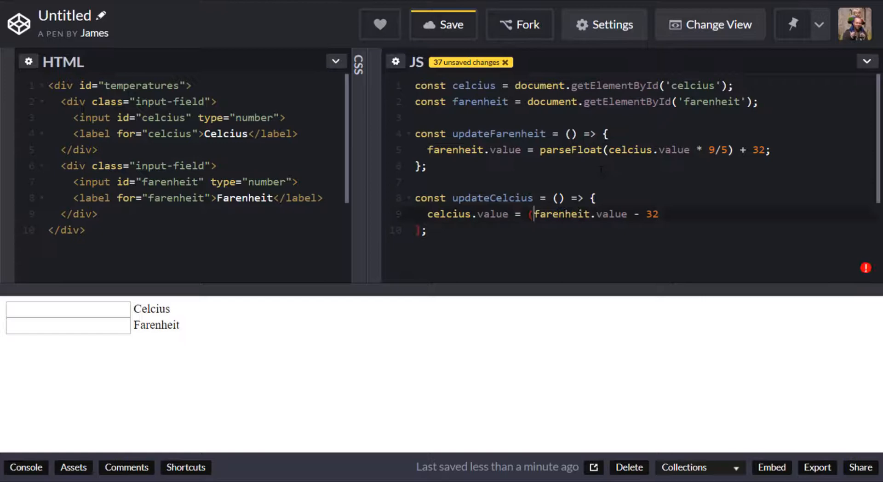
text())
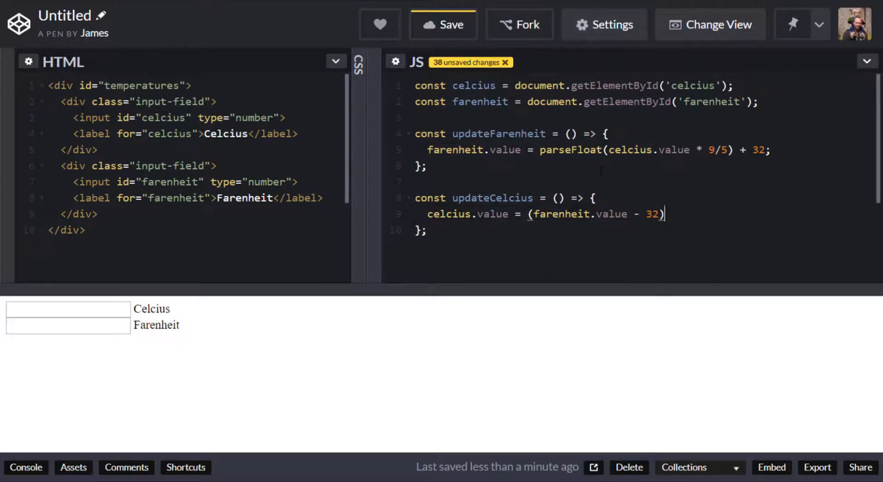
text(*)
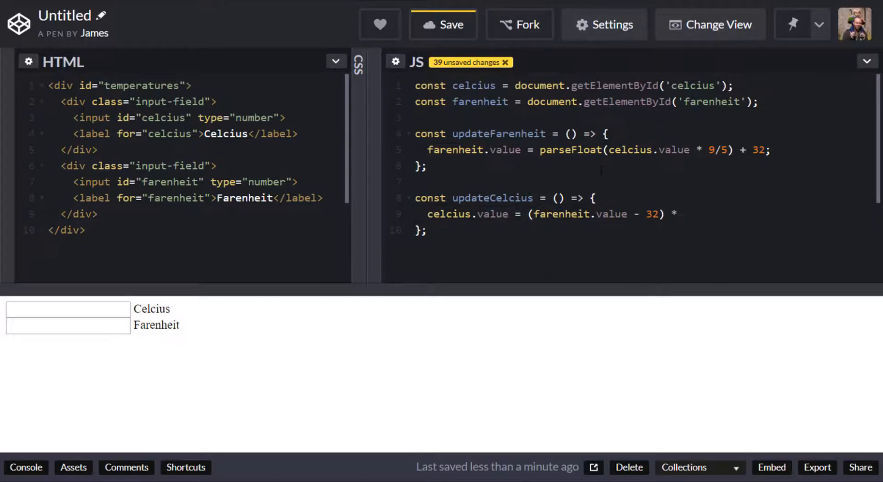
text(5/)
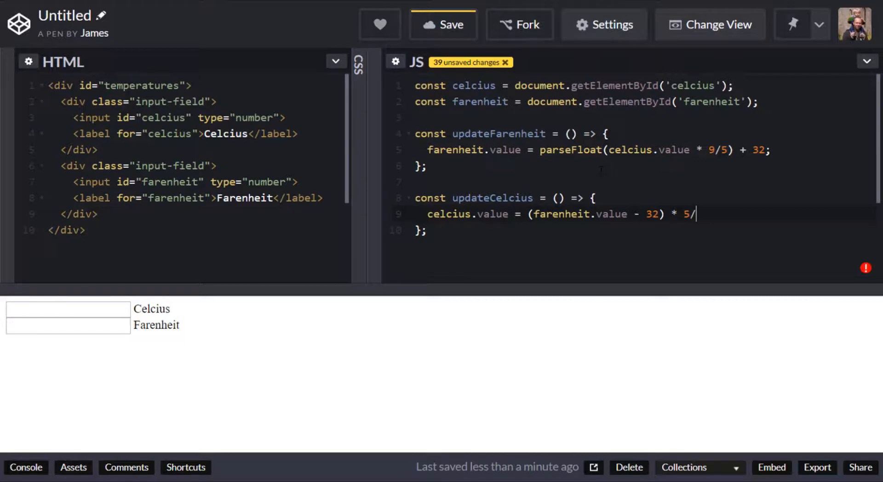
text(9;)
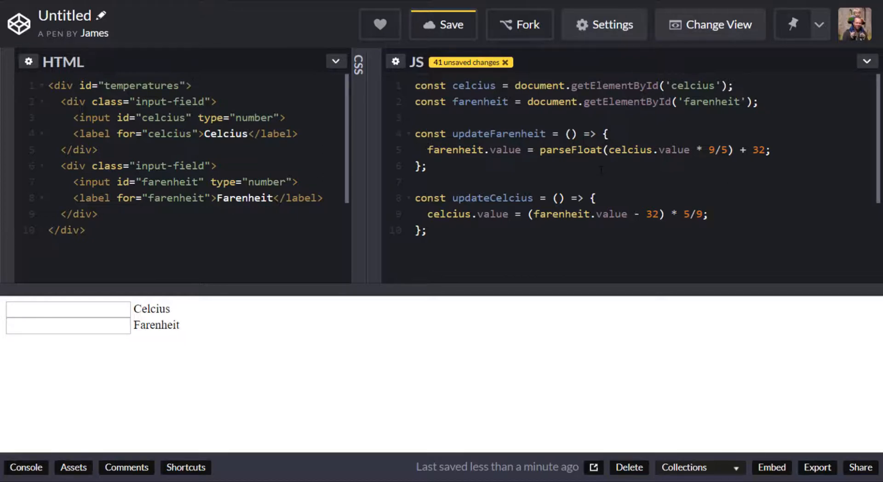
- Attach input listeners: celcius calls updateFarenheit and farenheit calls updateCelcius
text(celcius.addEventListener('input', updateFarenheit);)
text(farenheit.)
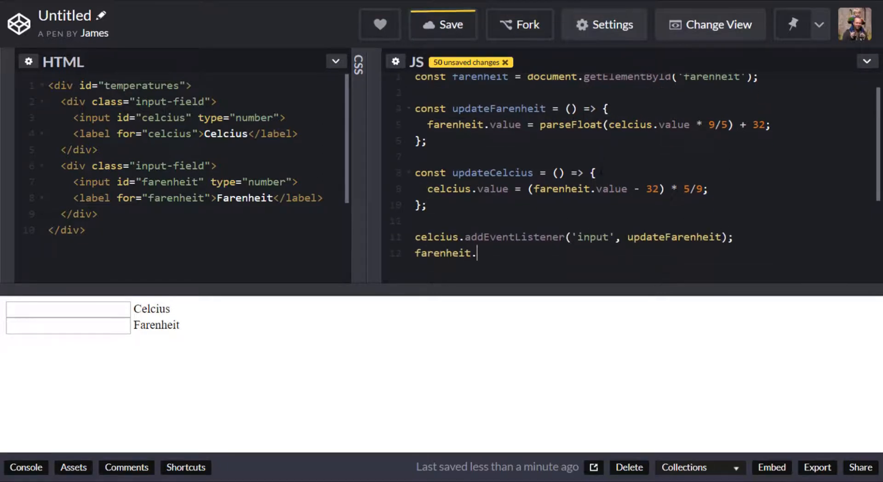
text(addEventListener('input', updateCelcius);)
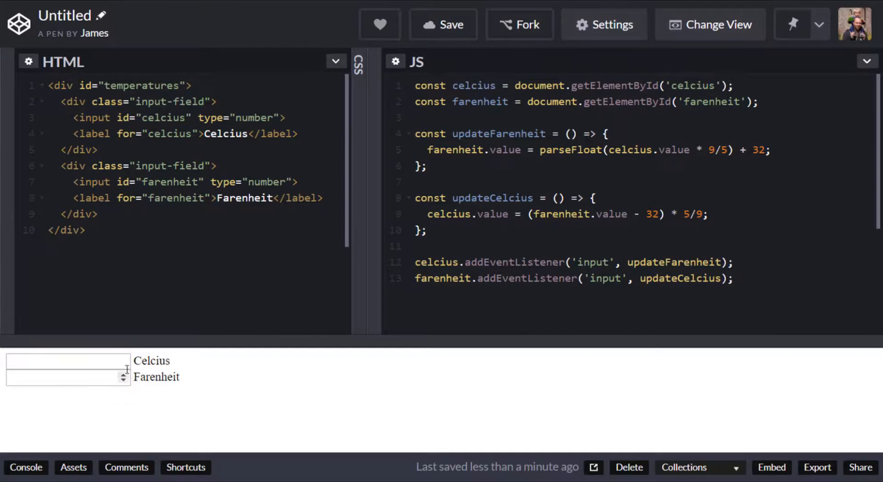
mouse_move(275, 382)
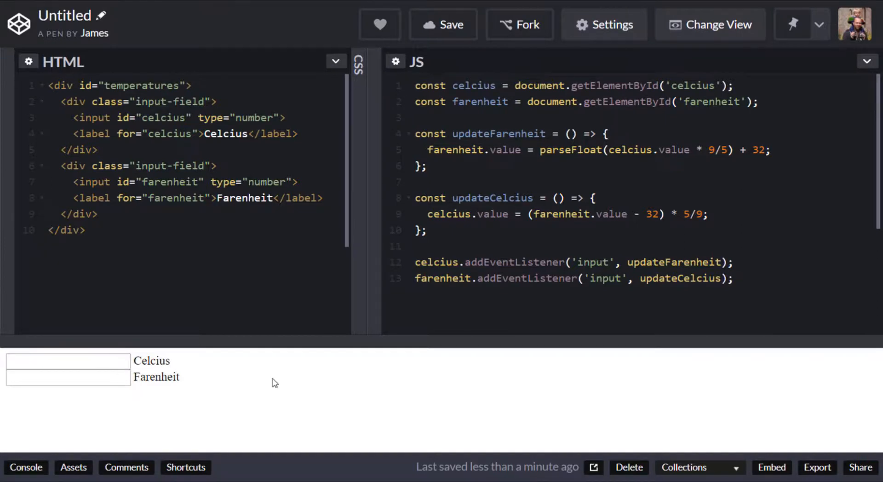
- Test the preview's Celcius field with 0 and 15, confirming Farenheit shows 32 and 59
click(67, 360)
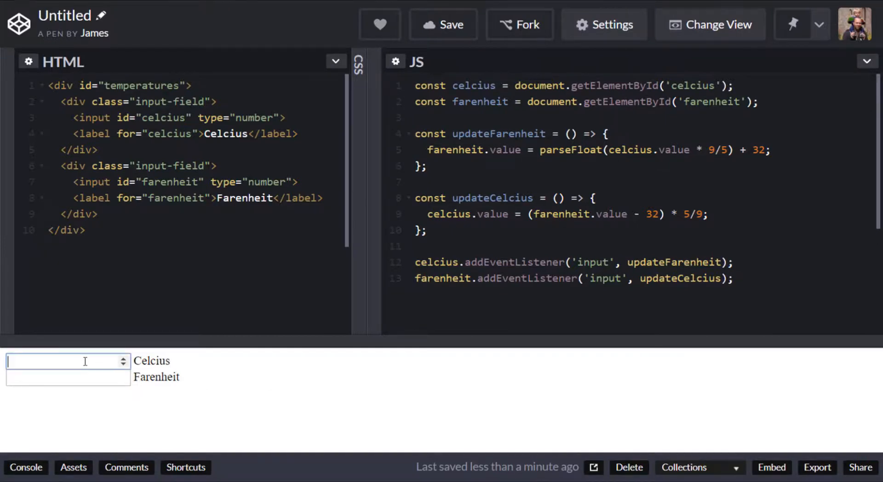
text(0)
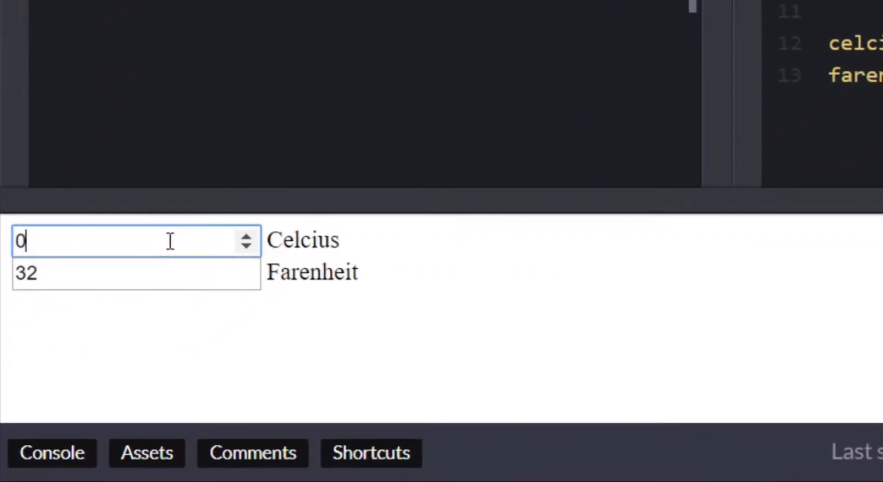
mouse_move(272, 268)
text(15)
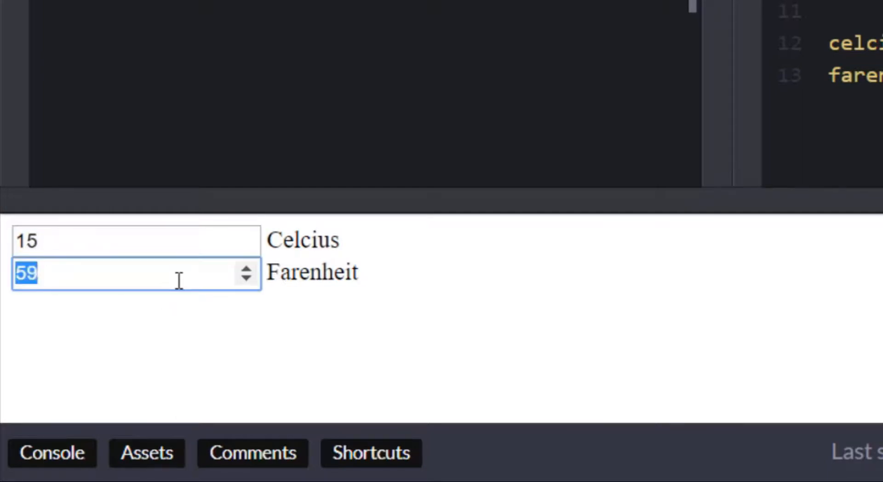
text(0)
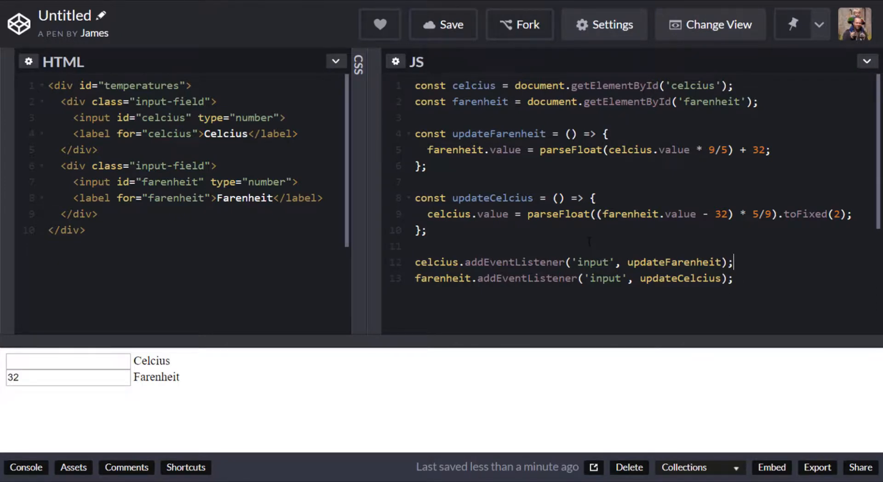
- Test 0 in Farenheit to see -17.78 Celcius after the toFixed(2) rounding, then expand the CSS editor
click(67, 377)
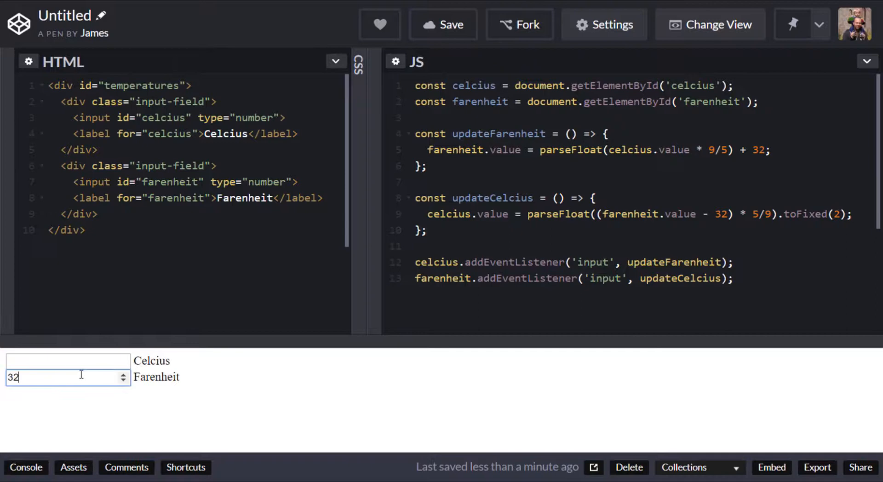
text(0)
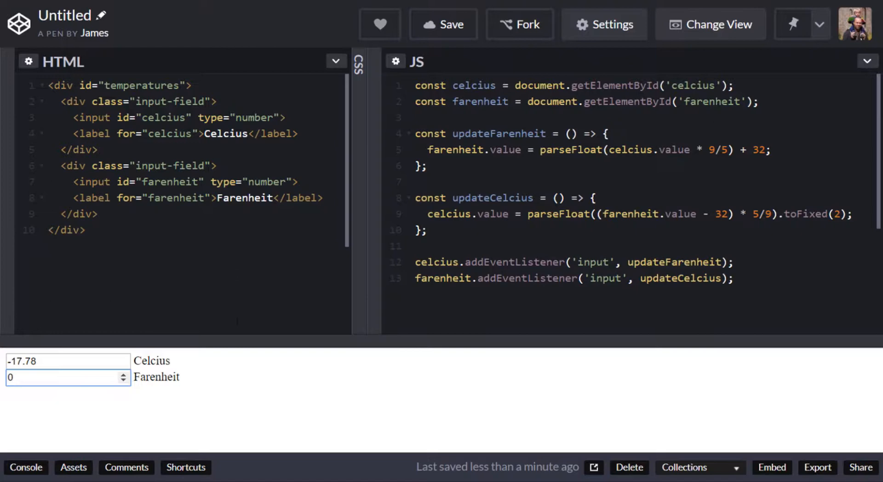
click(358, 67)
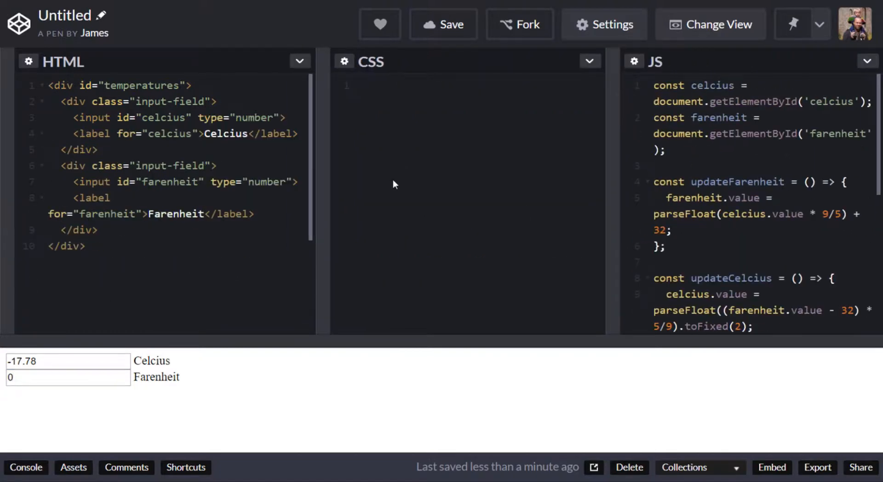
- Give #temperatures font-size 2rem, margin 4rem auto and width 400px
text(#temperatures {)
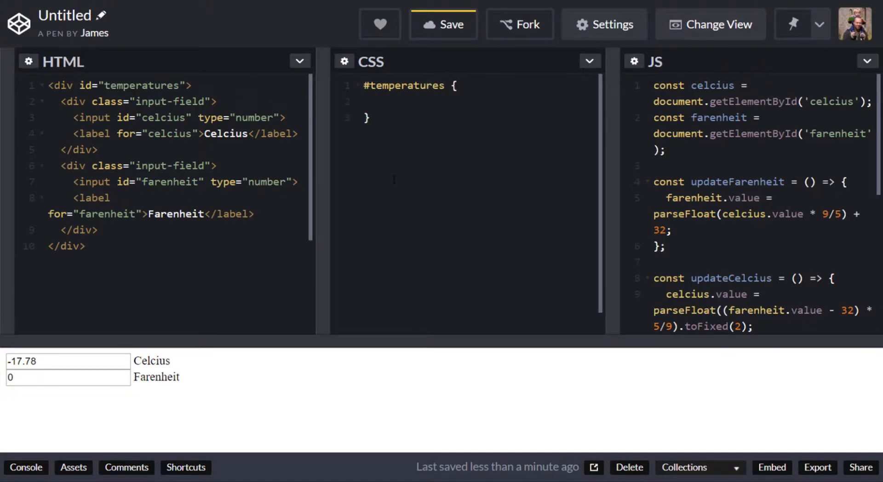
text(font-si)
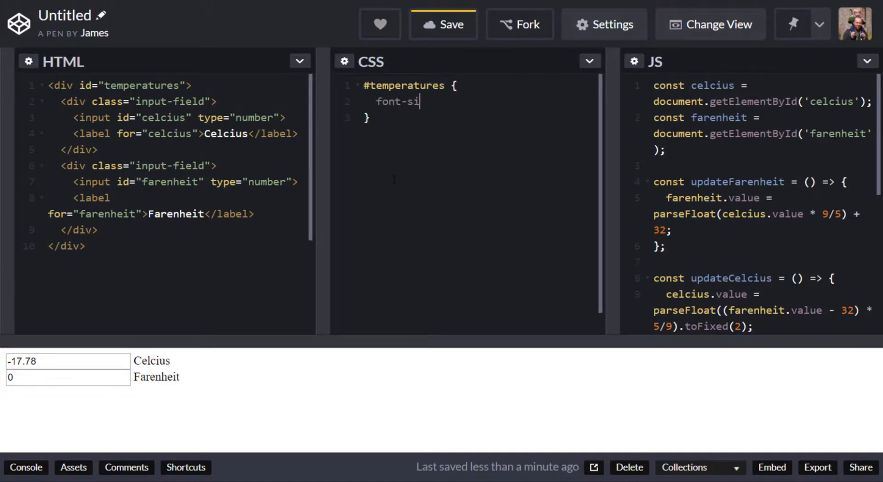
text(ze)
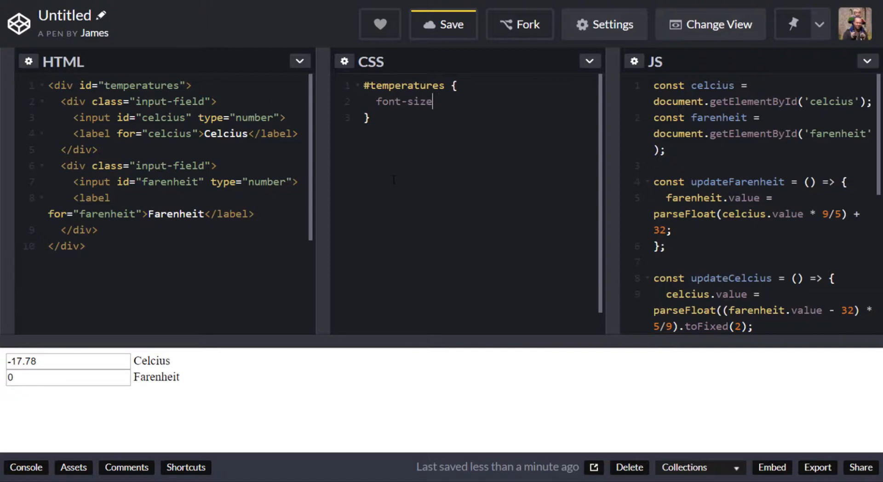
text(: 2rem;)
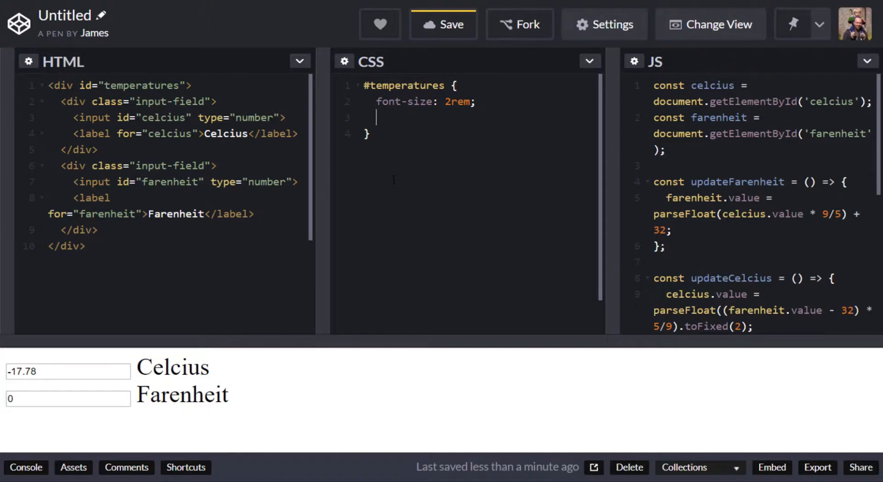
text(margin: 4rem auto;)
text(width:)
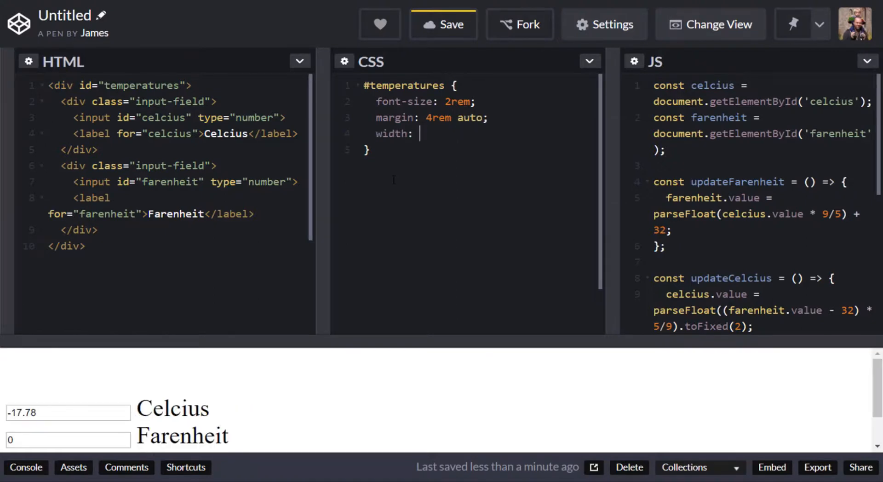
text(400px;)
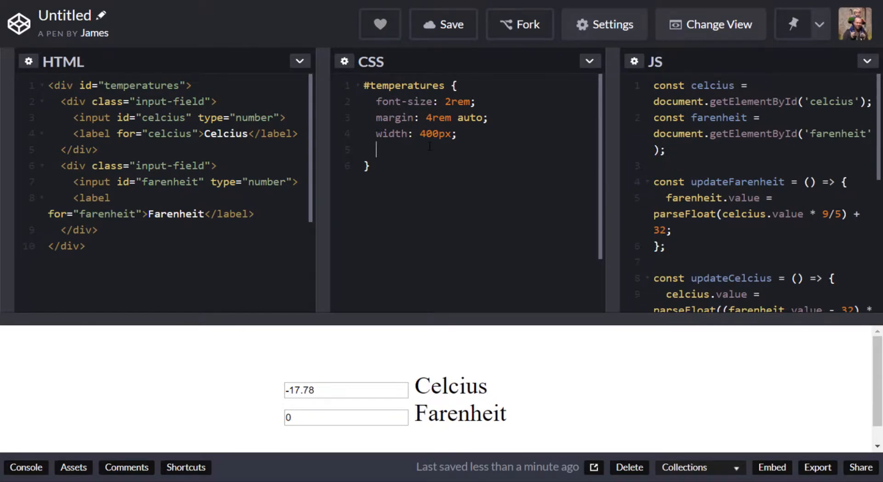
- Make #temperatures a flex container with justify-content center, then begin an .input rule
text(display: flex;)
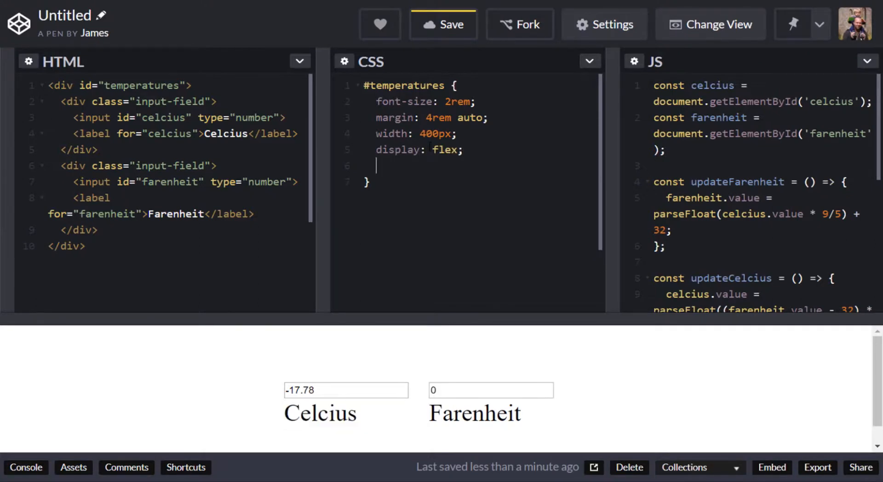
text(just)
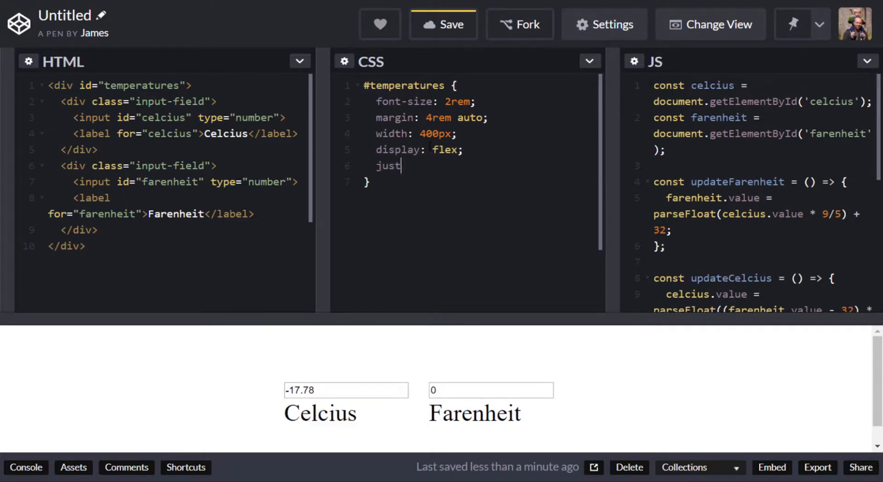
text(ify)
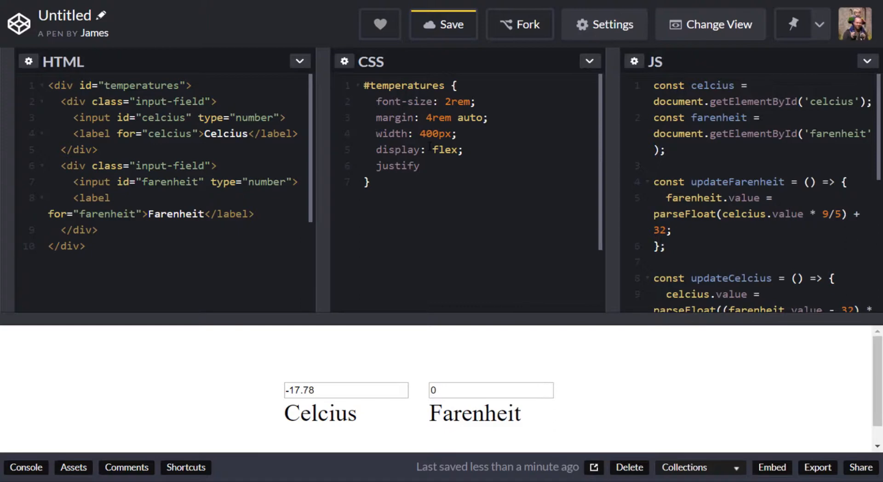
text(-content:)
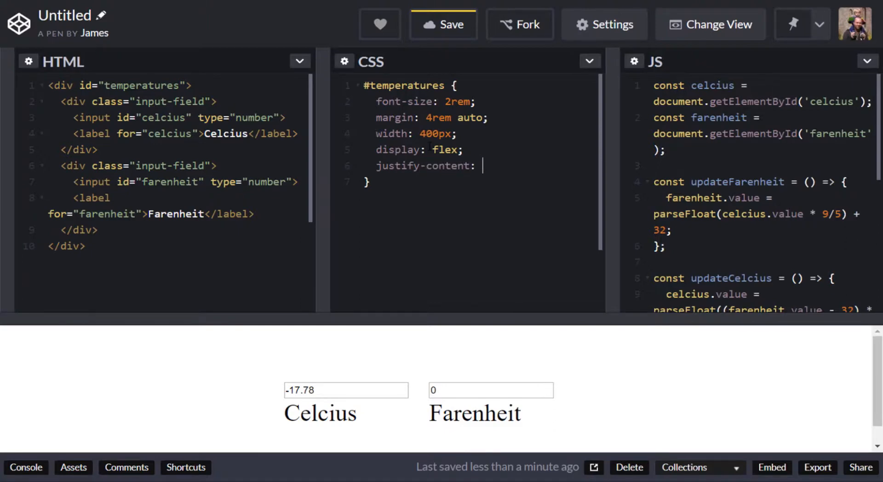
text(center;)
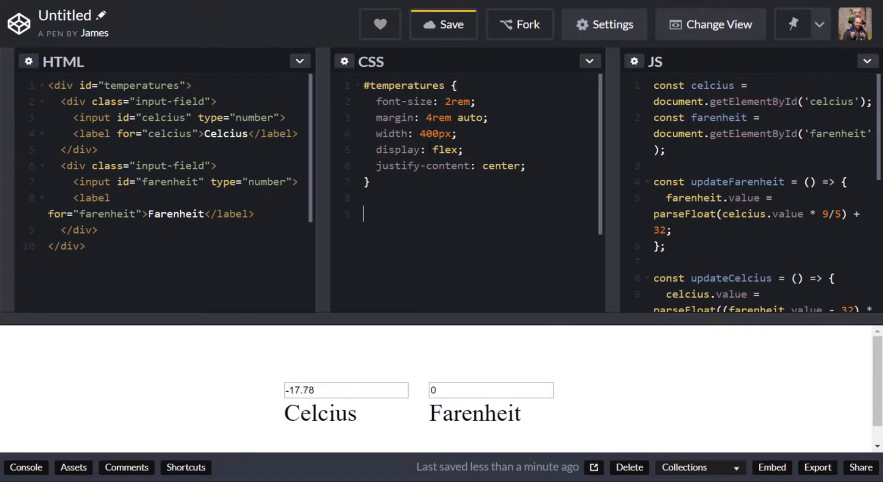
text(.inpuit)
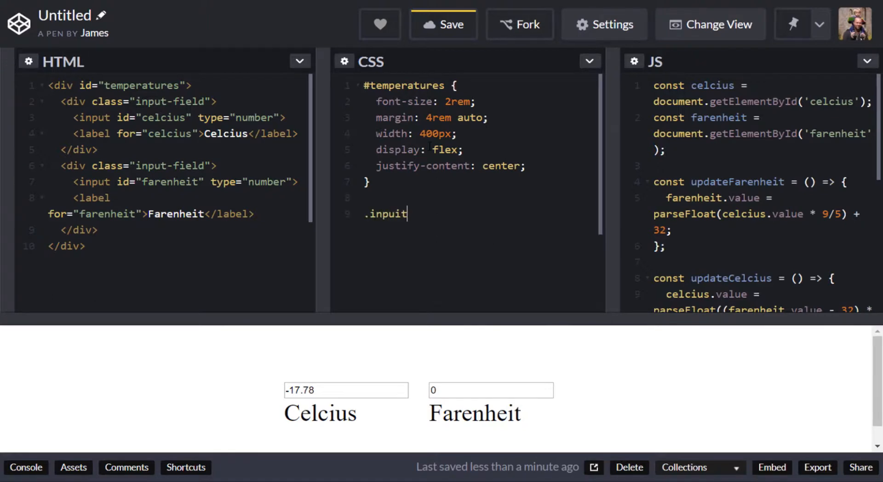
- Write .input-field with margin 0 2rem, flex 1 and text-align center
text(-field {)
text(margin: 0)
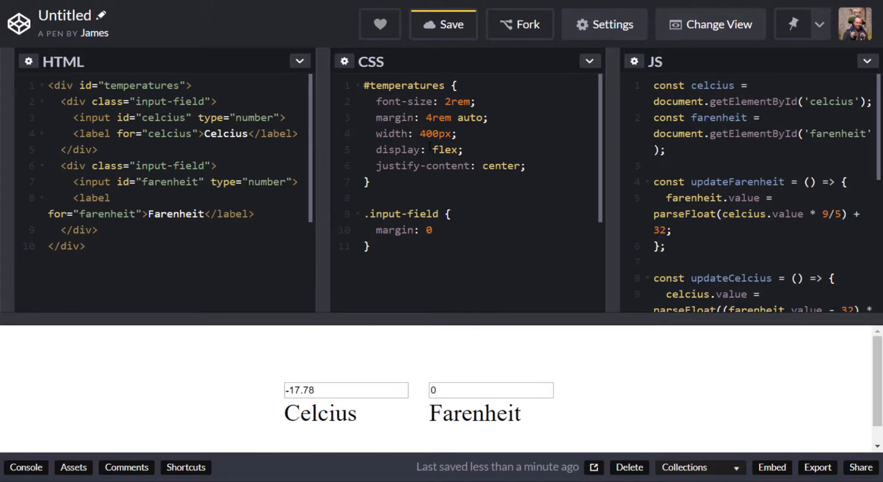
text(2rem)
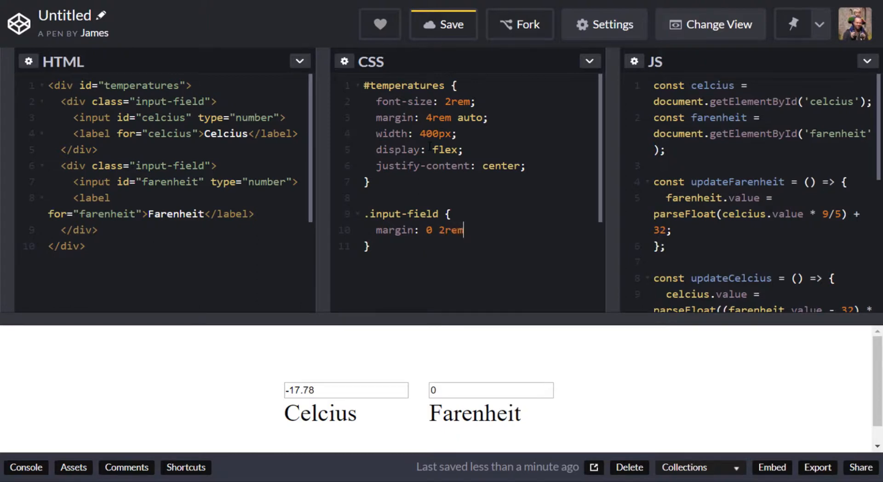
text(;)
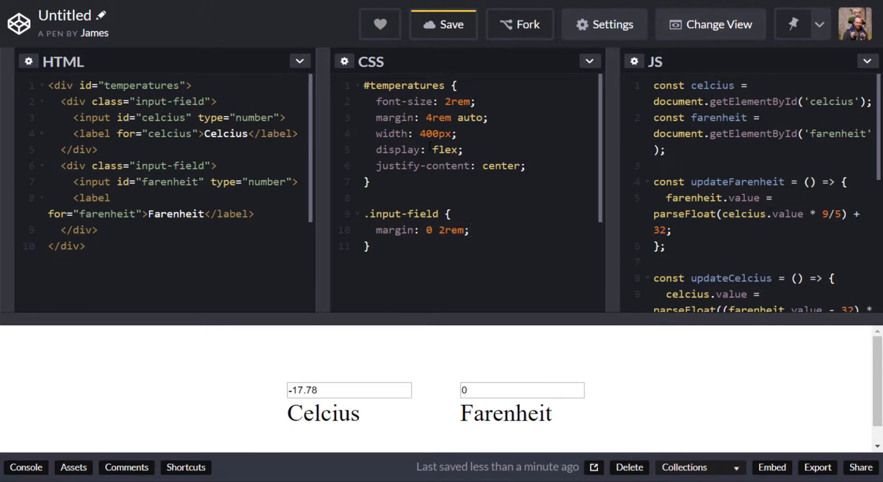
text(flex: 1)
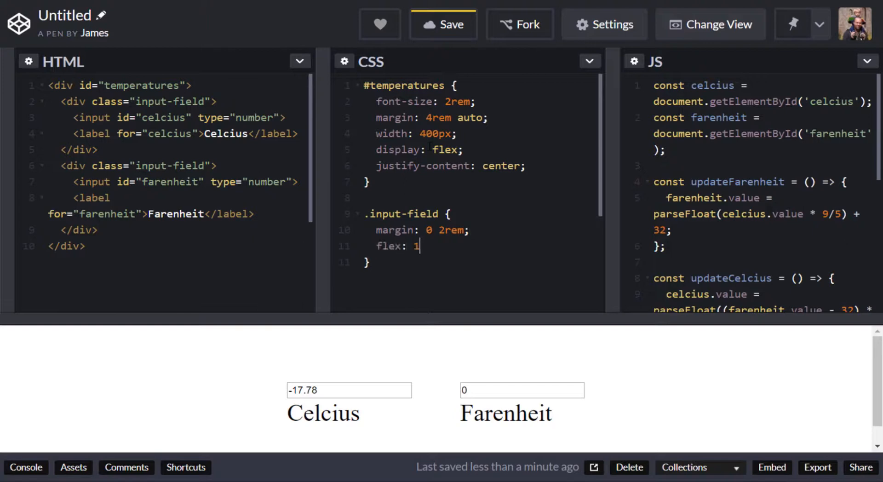
text(;)
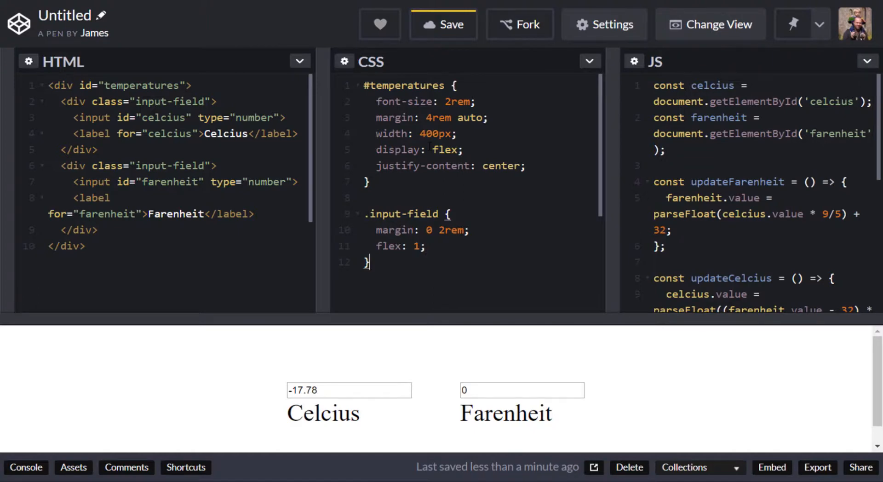
text(text-)
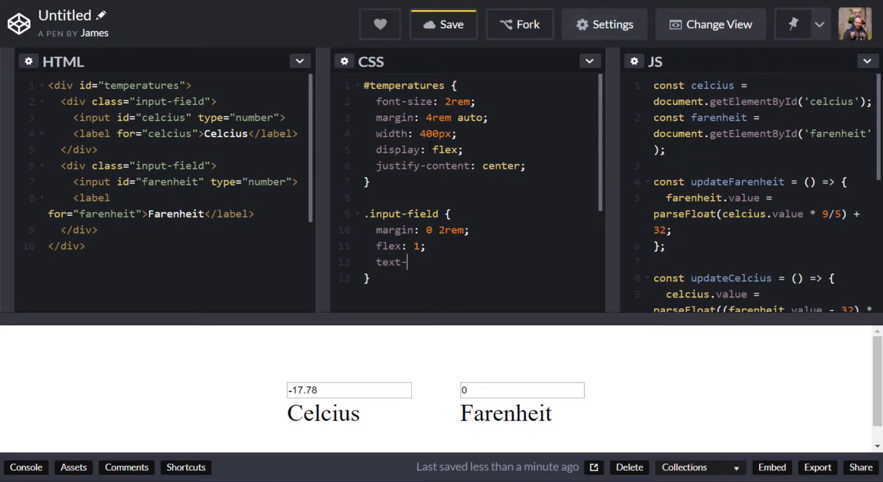
text(align: cent)
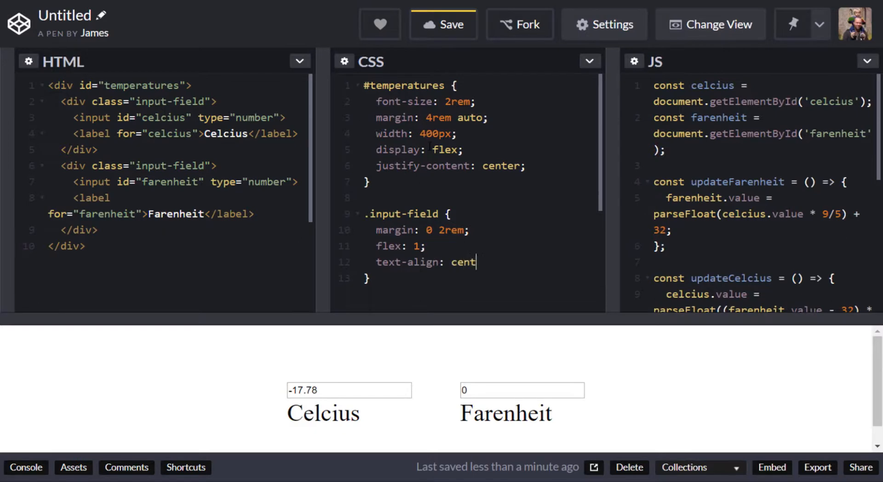
text(er;)
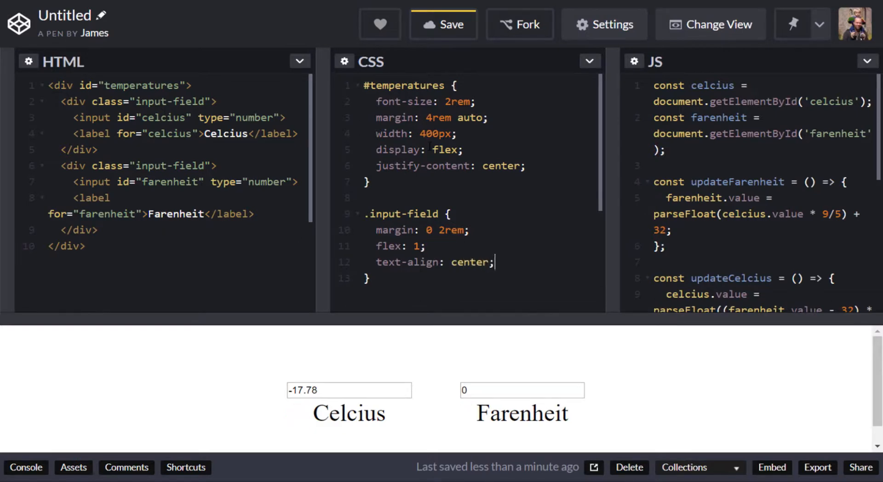
key(Enter)
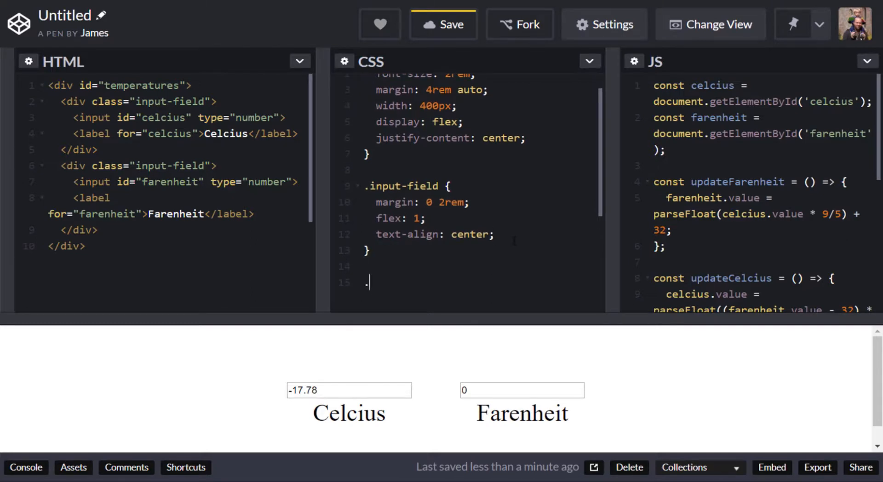
- Write .input-field input with centered text, font-size 2rem, padding 2rem and margin-bottom 1rem, removing the width line
text(.input-field input {)
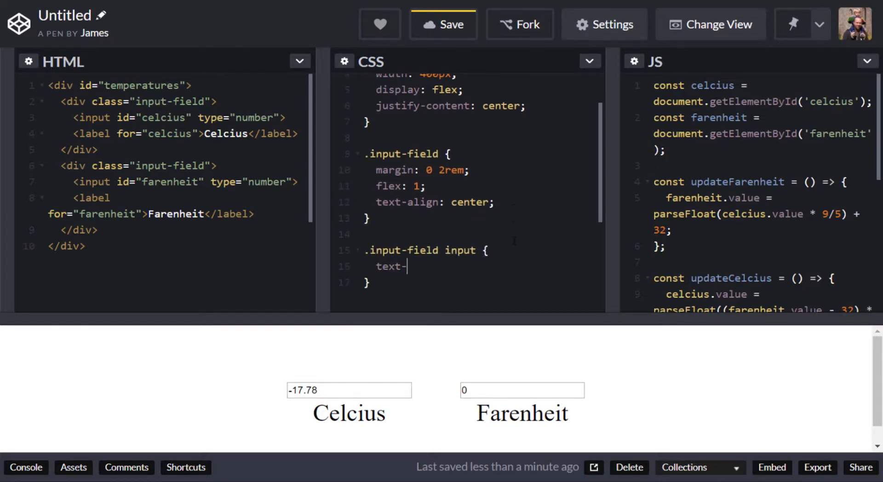
text(align: center;)
text(width: 50)
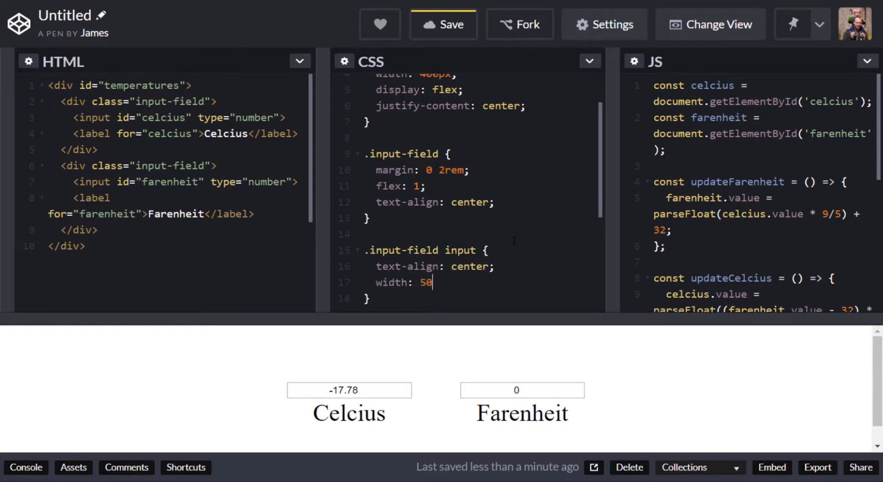
text(%;)
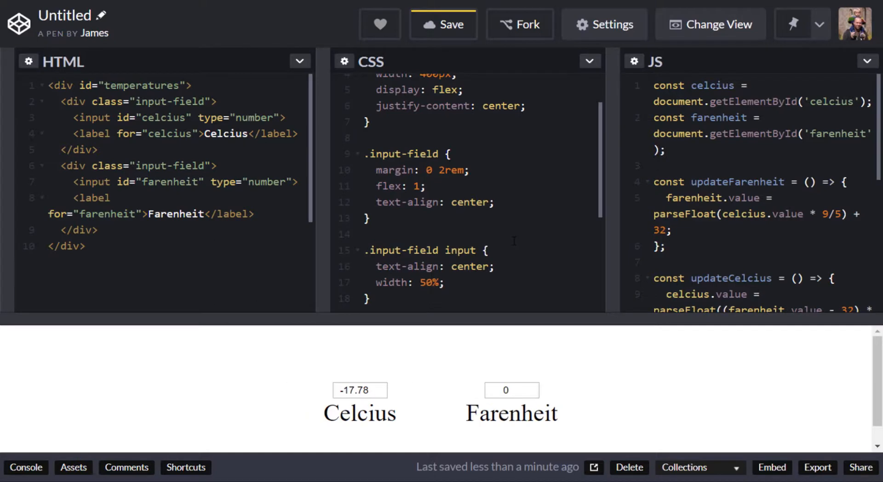
text(font-size: 2rem;)
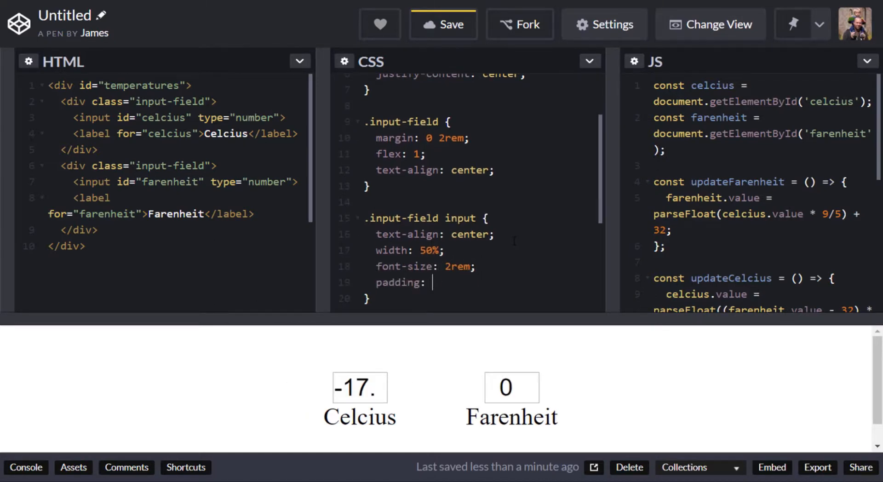
text(2rem;)
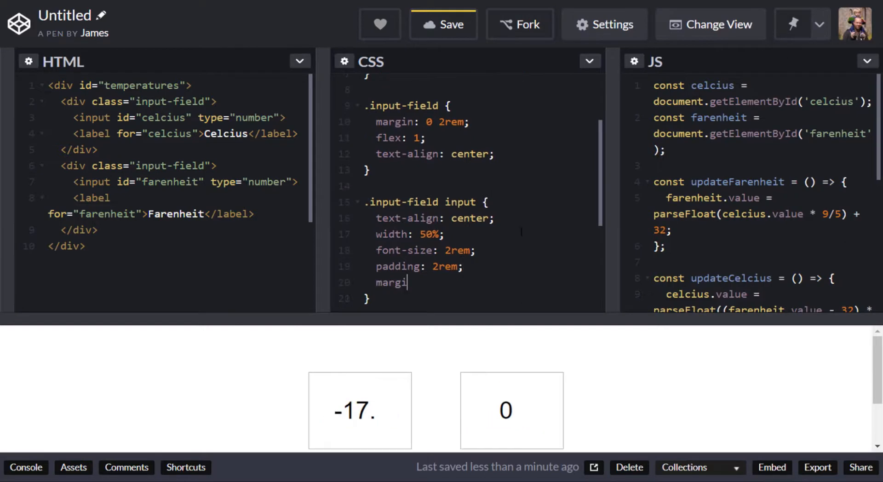
text(n_bottom)
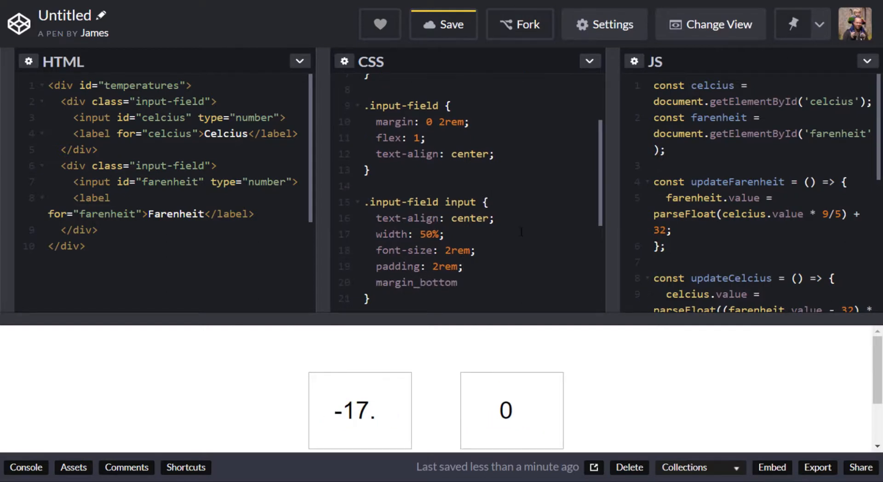
text(: 1rem;)
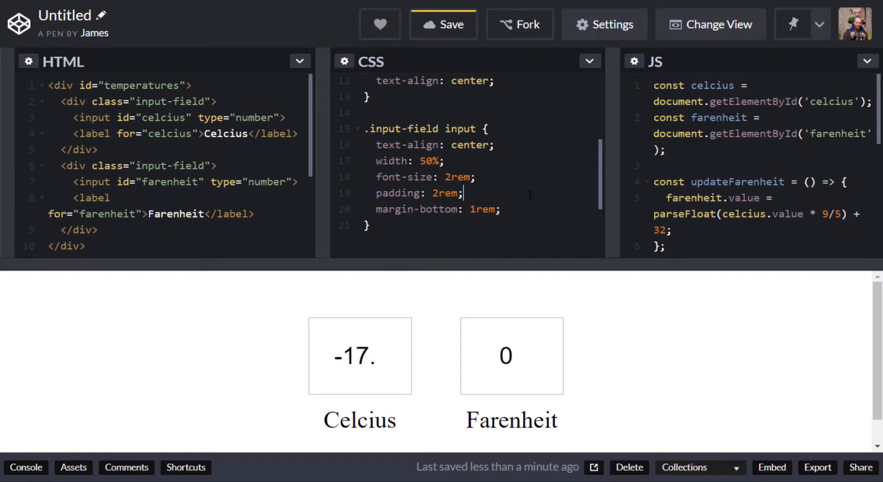
click(360, 355)
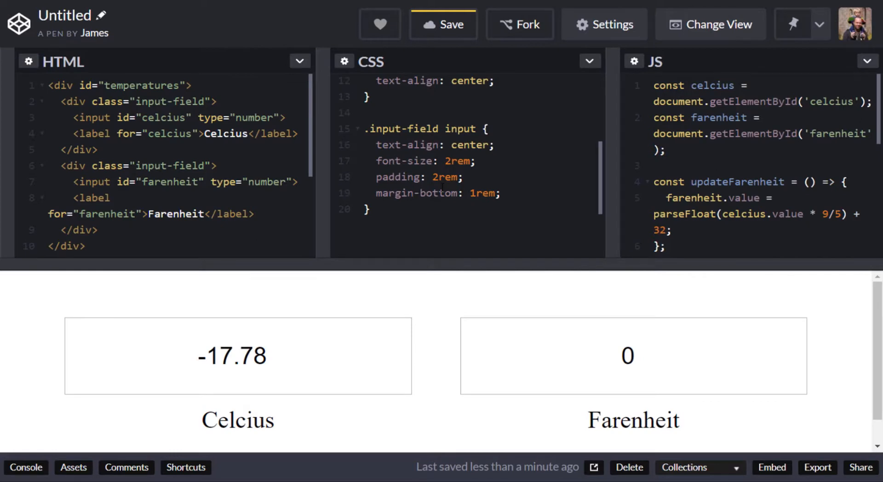
- Paste the Google Fonts Lato stylesheet link into the pen's head settings and save
click(604, 24)
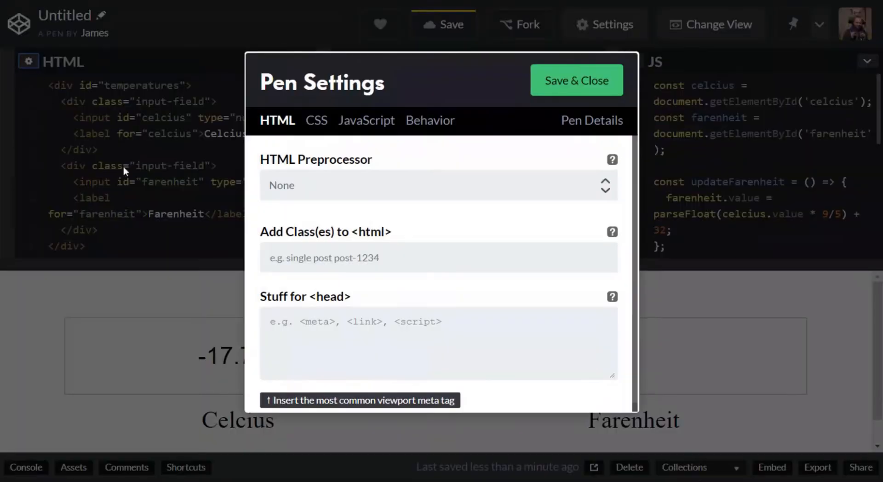
text(<link href="https://fonts.googleapis.com/css?family=Lato" rel="stylesheet">)
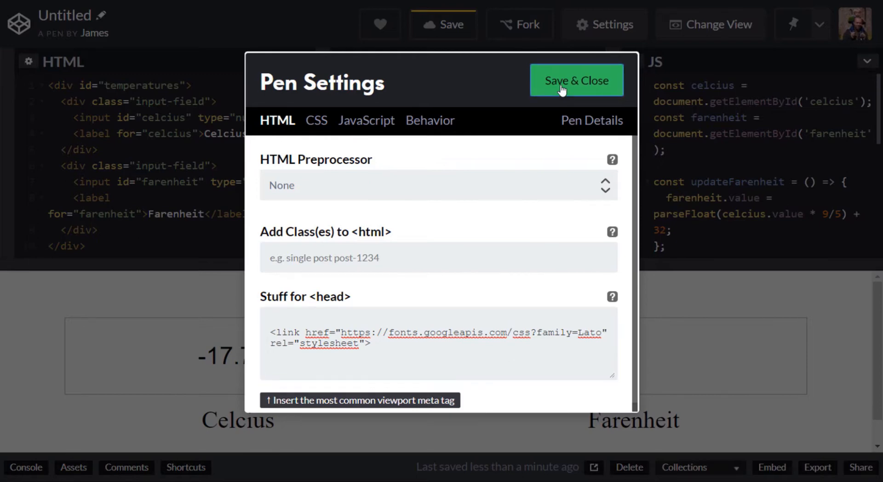
click(576, 80)
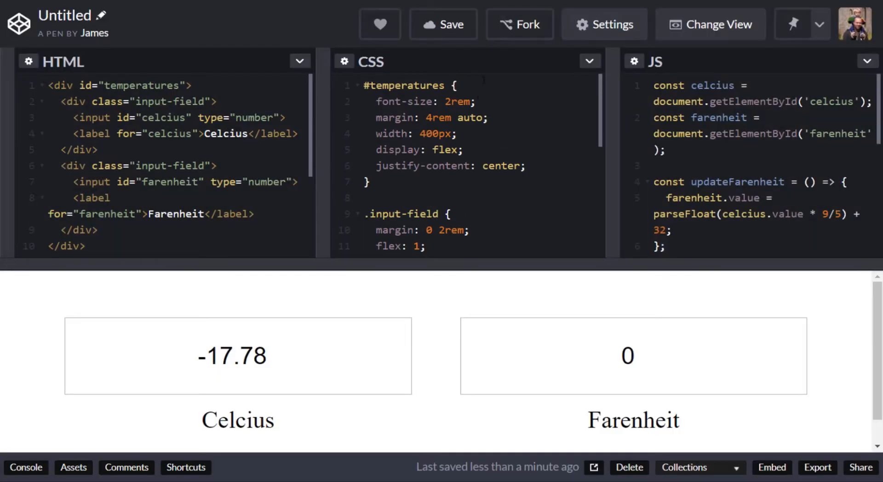
- Add font-family 'Lato', sans-serif to the #temperatures rule
text(font-)
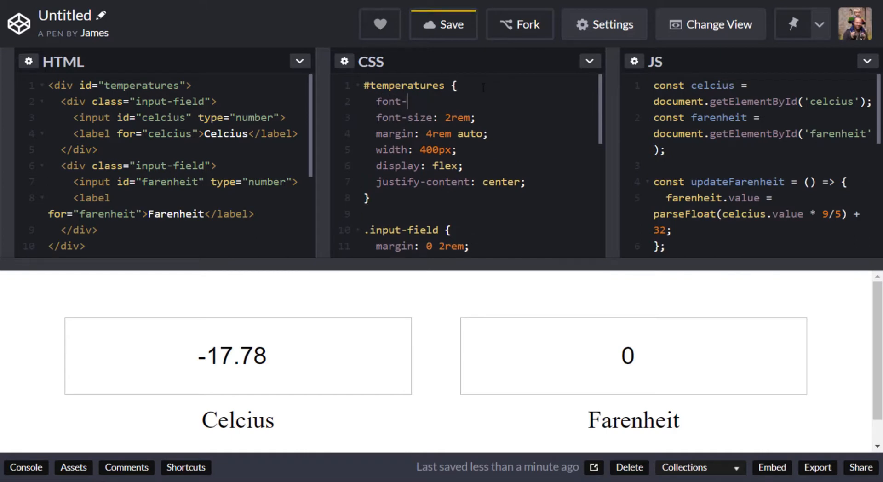
text(faim)
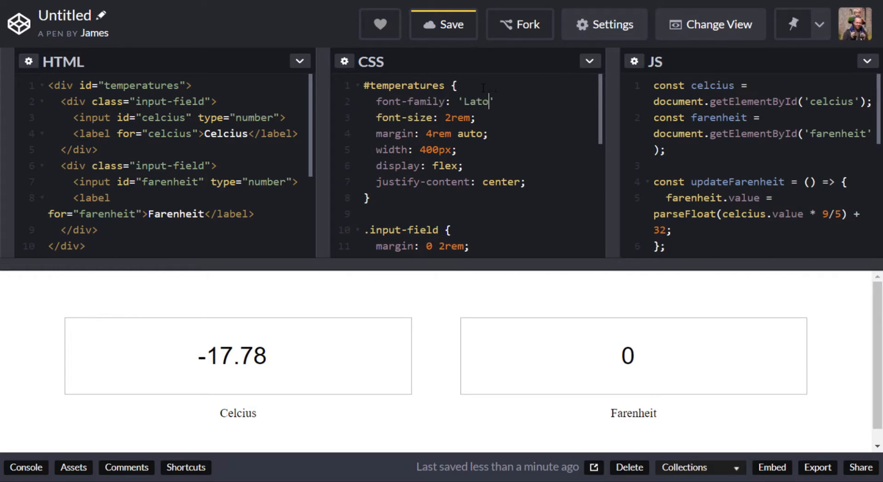
text(, sans-serif;)
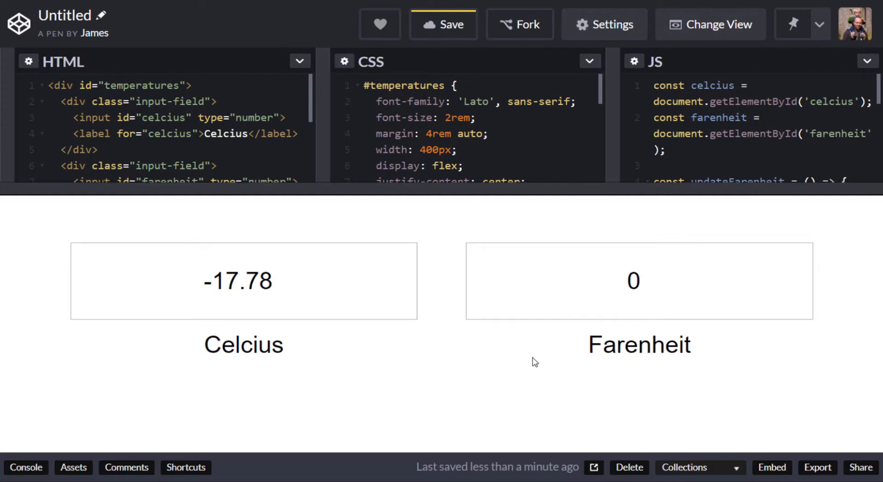
mouse_move(559, 244)
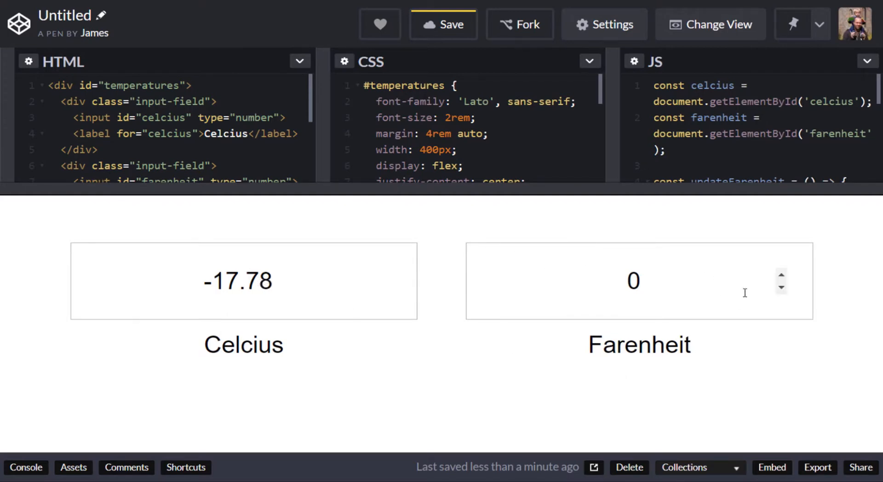
- Enter 50 in the Fahrenheit field and step it up with the spinner, watching Celsius update live
click(639, 280)
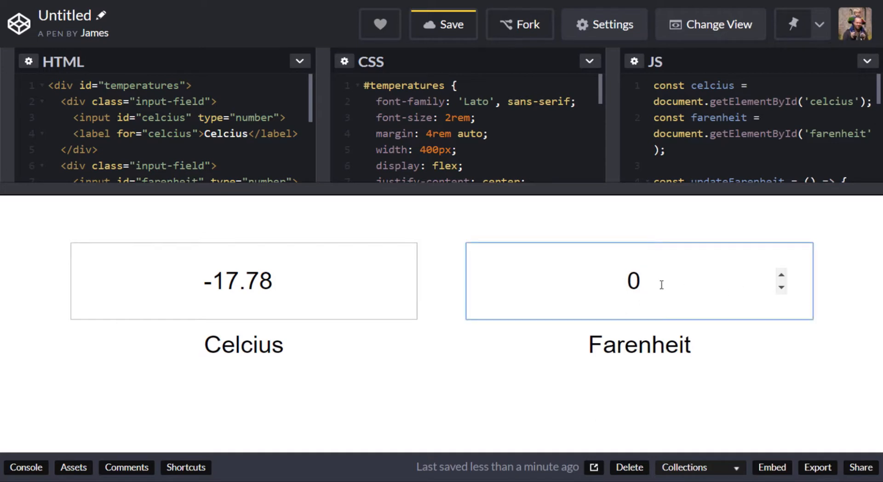
text(50)
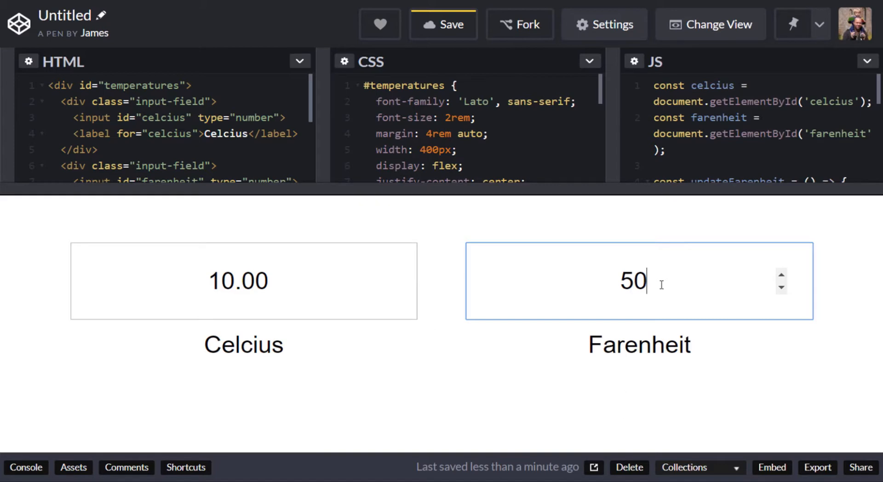
click(781, 276)
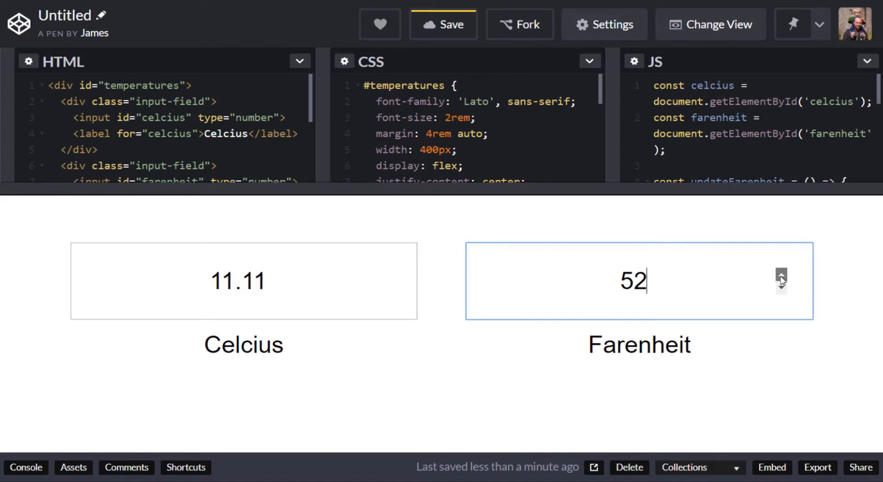
click(781, 276)
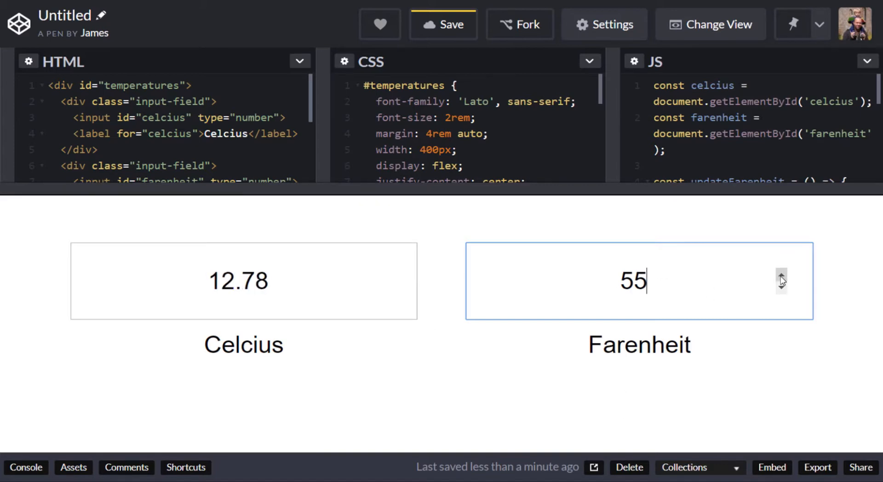
click(781, 276)
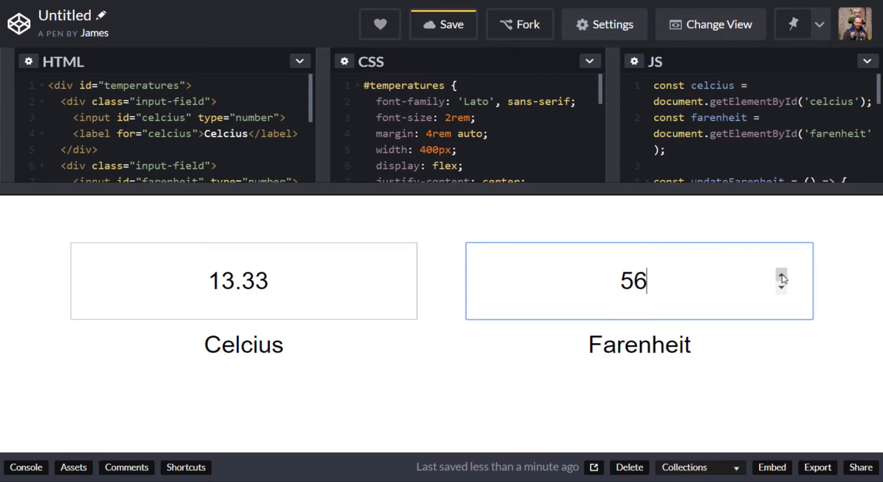
click(782, 274)
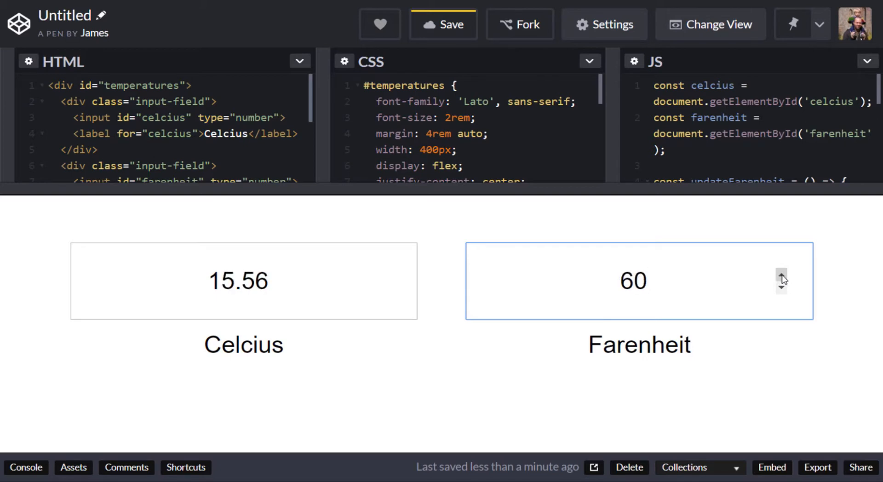
- Enter 32 in the Celsius field, converting to 89.6 Fahrenheit
click(782, 288)
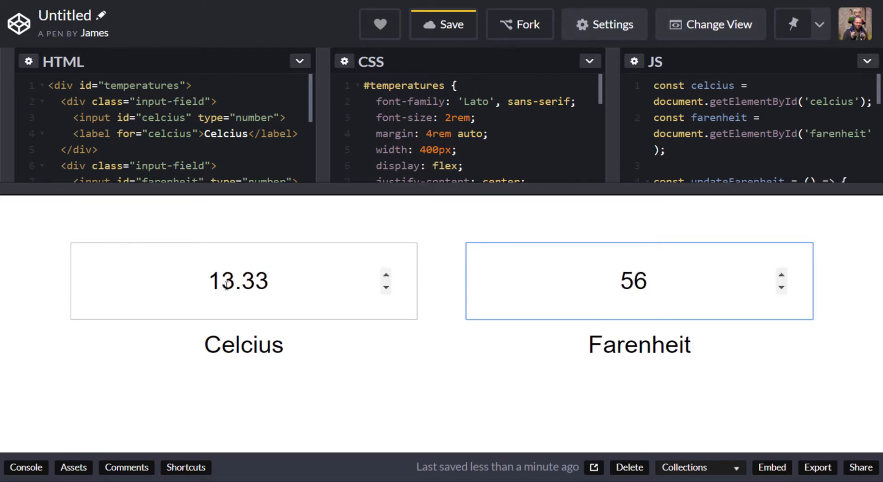
text(32)
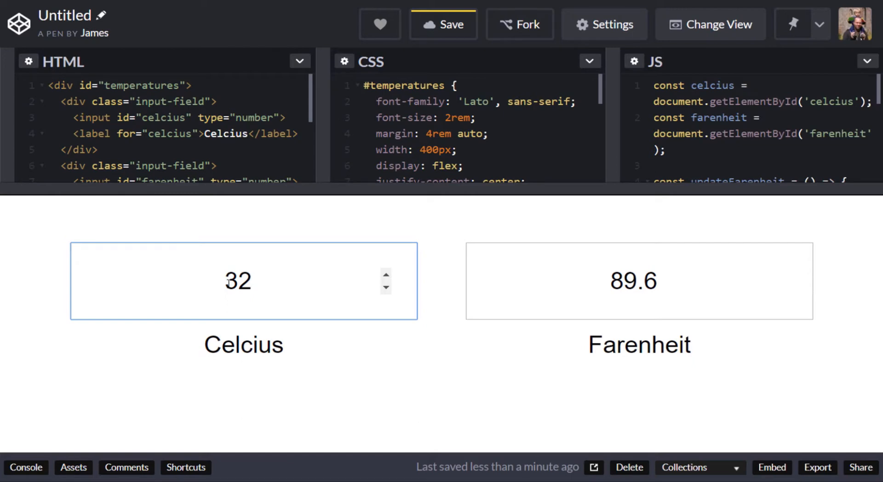
click(242, 281)
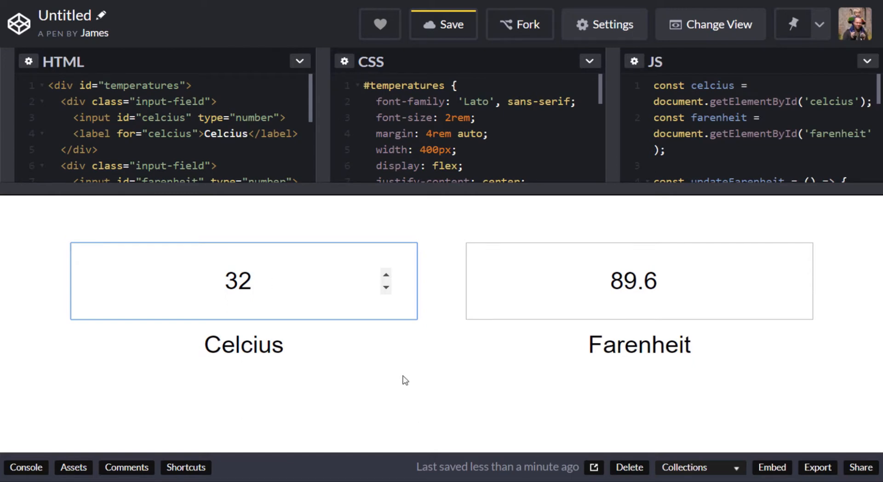
click(244, 280)
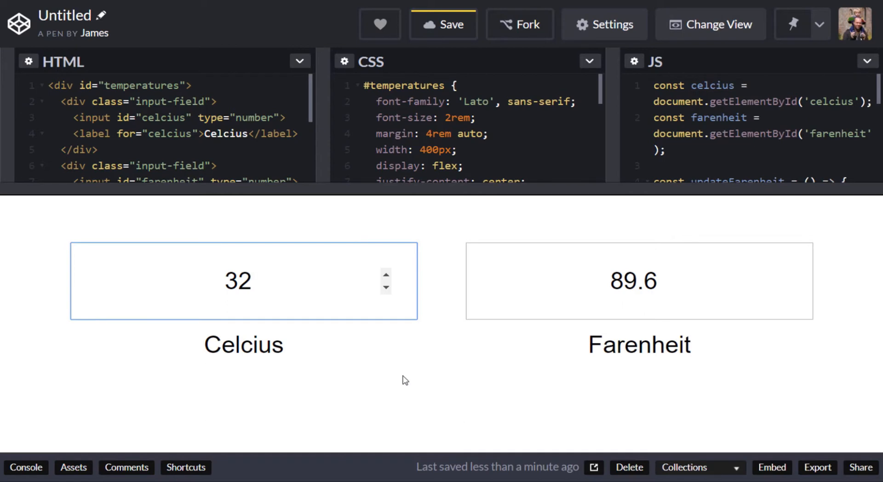
click(243, 281)
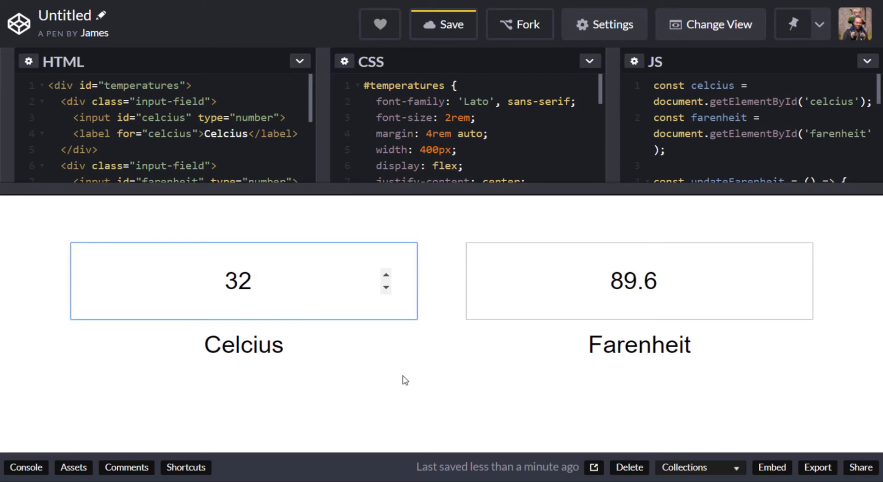
click(247, 280)
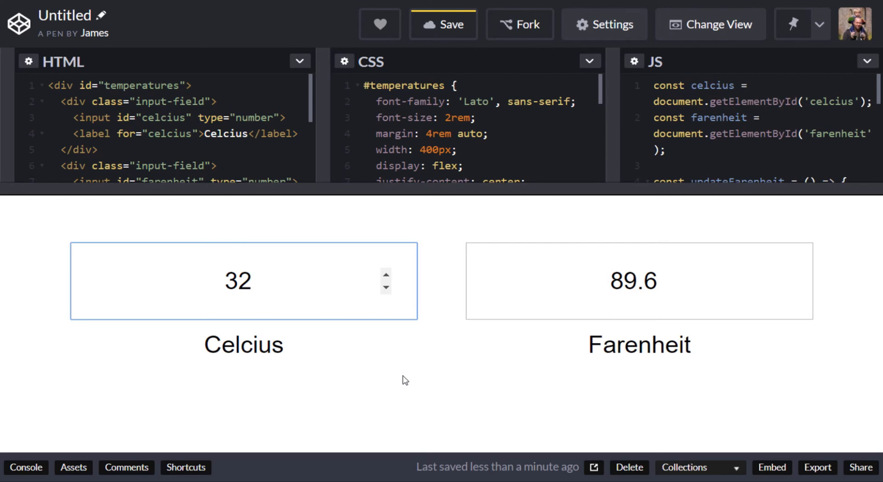
click(244, 281)
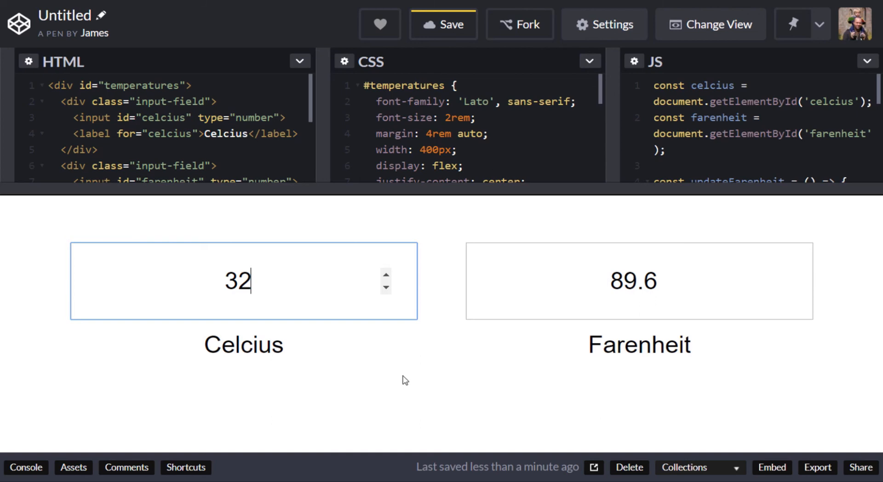